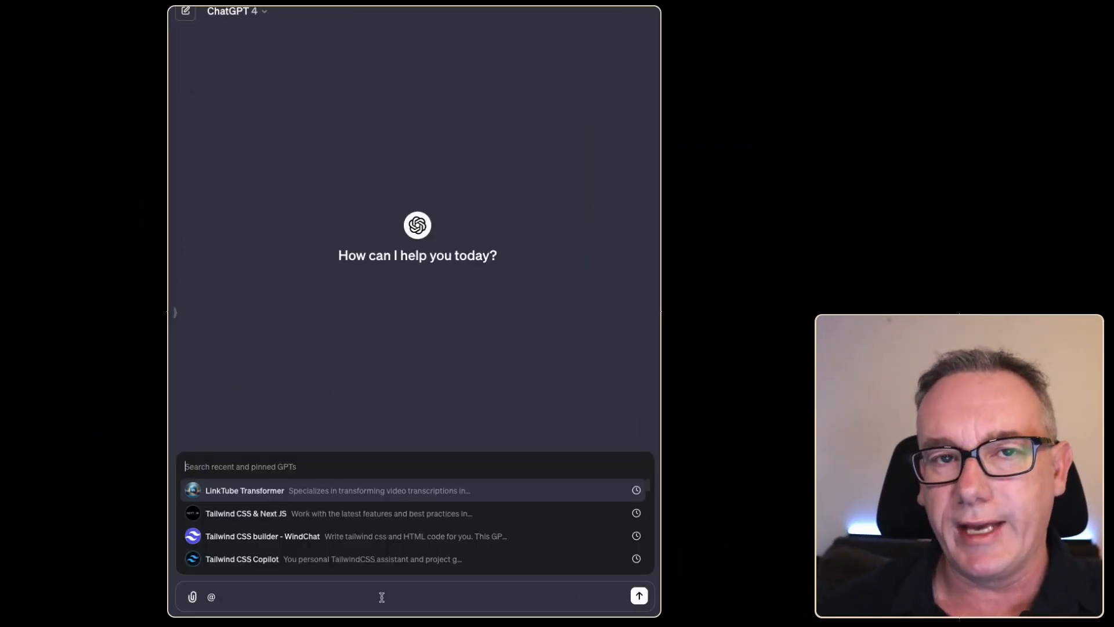
# Scroll the @ mention GPT list to browse TweetTube, Tube Intro Maker and LinkTube Transformer.
pyautogui.scroll(-3)
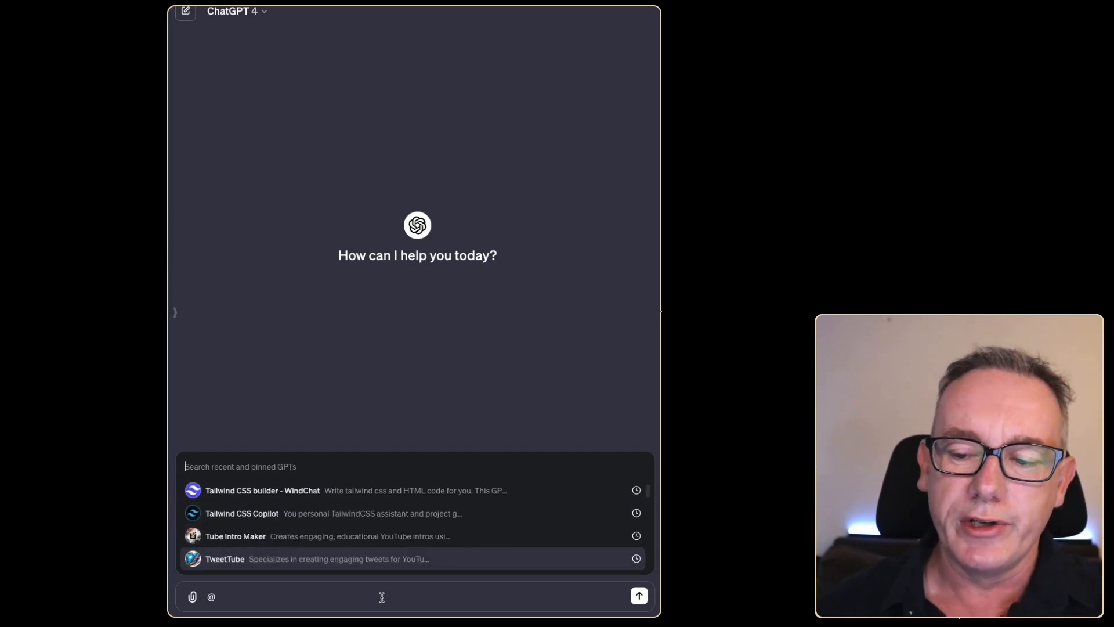
pyautogui.scroll(-3)
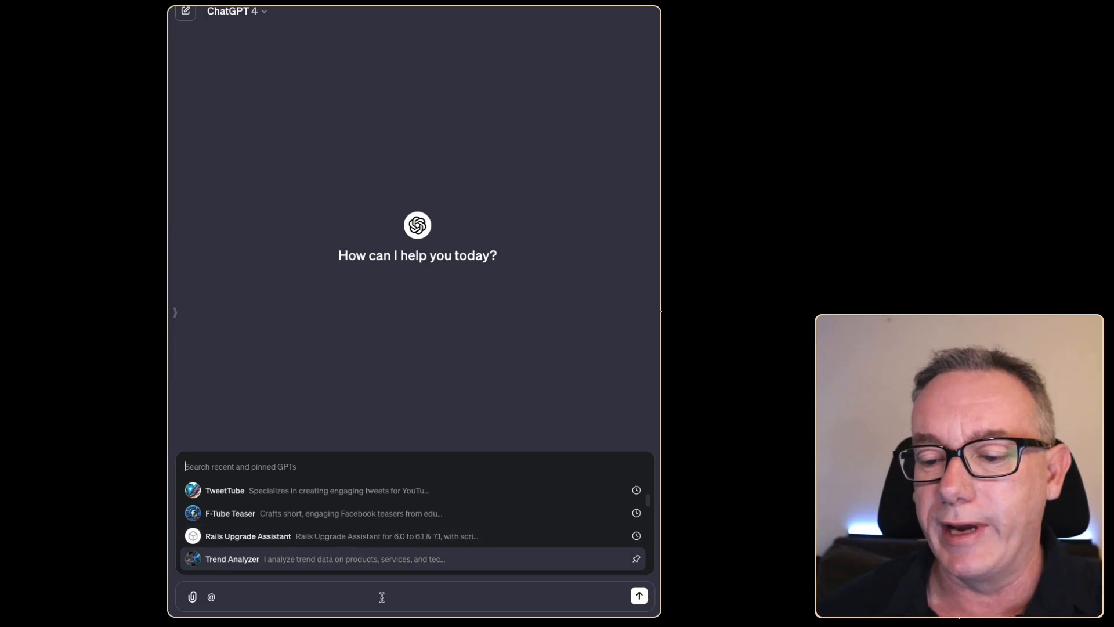
pyautogui.scroll(-3)
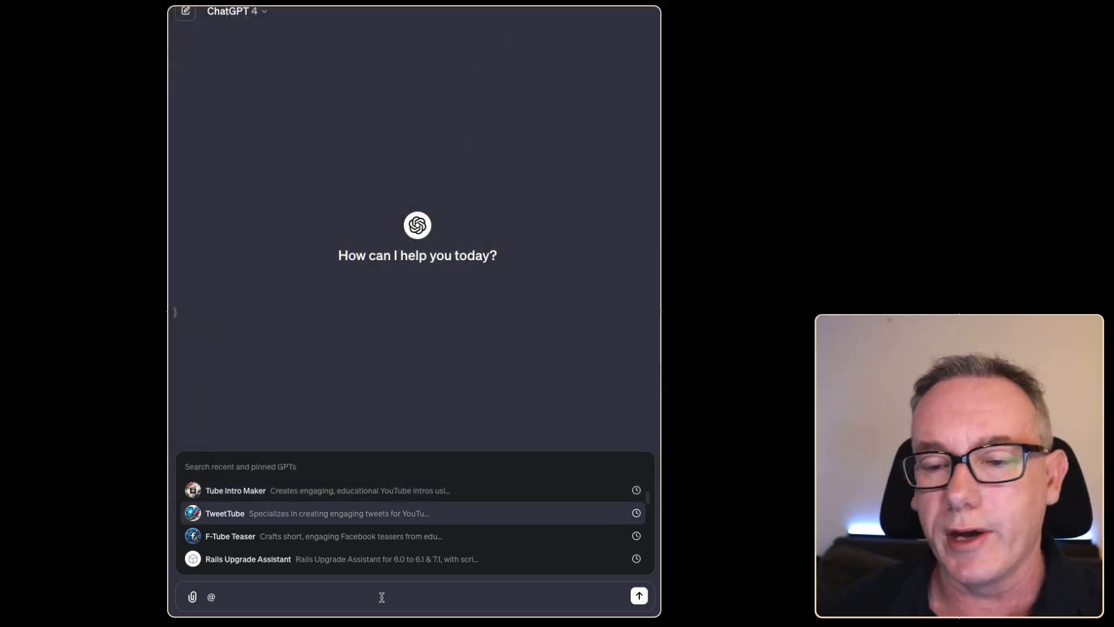
pyautogui.click(267, 417)
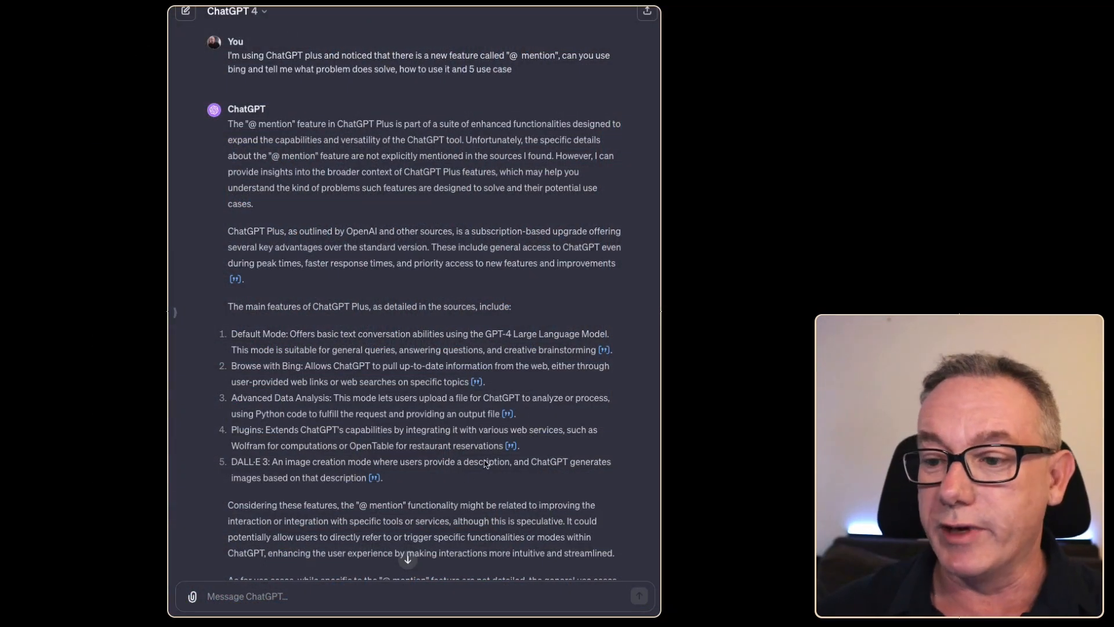
pyautogui.moveTo(336, 456)
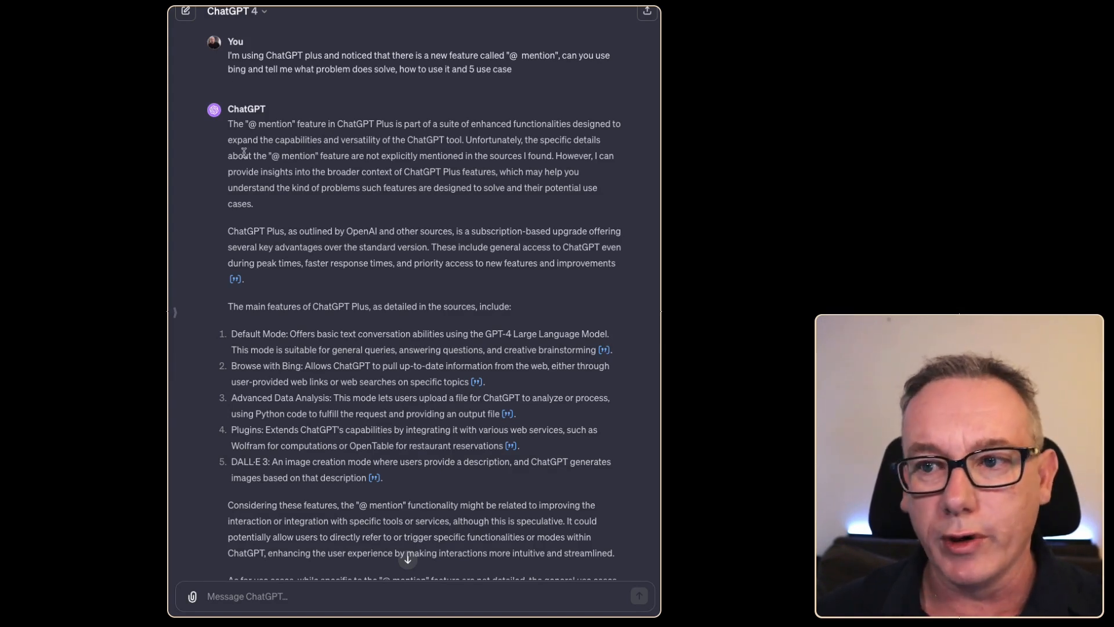
pyautogui.moveTo(438, 148)
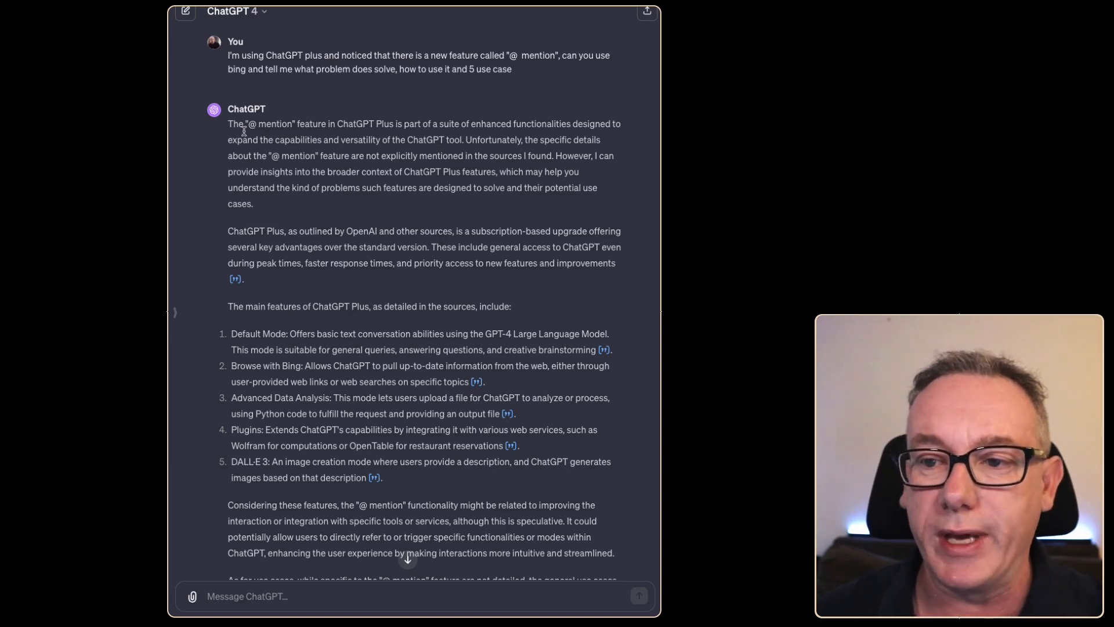
pyautogui.moveTo(466, 139); pyautogui.dragTo(298, 161)
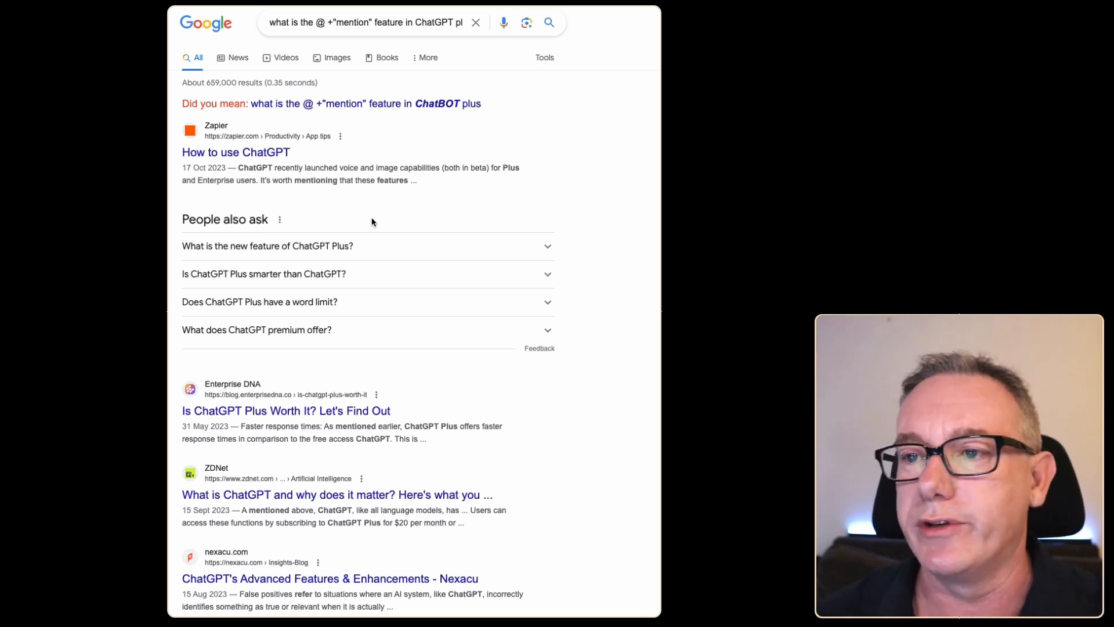
pyautogui.moveTo(427, 51)
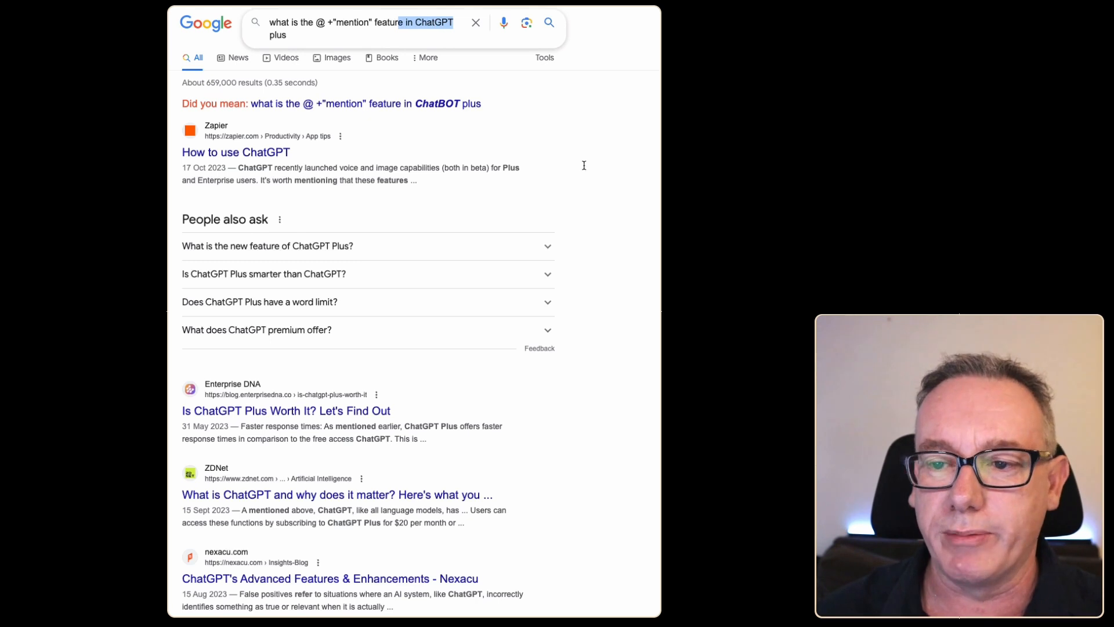
# Scroll through the Google results for the @ mention feature query.
pyautogui.scroll(-3)
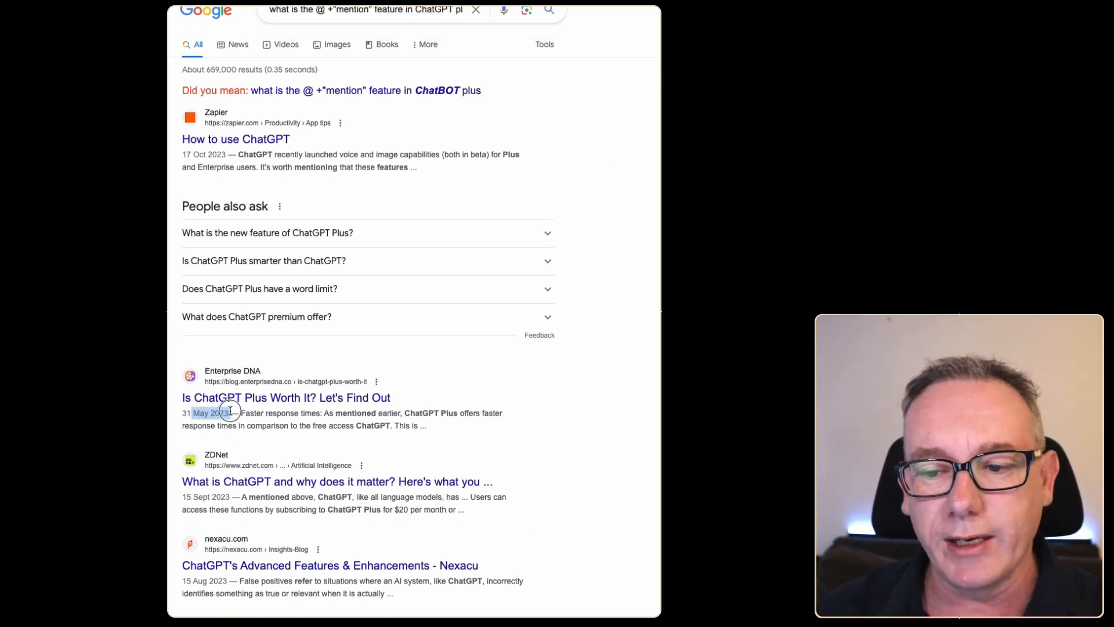
pyautogui.moveTo(587, 407)
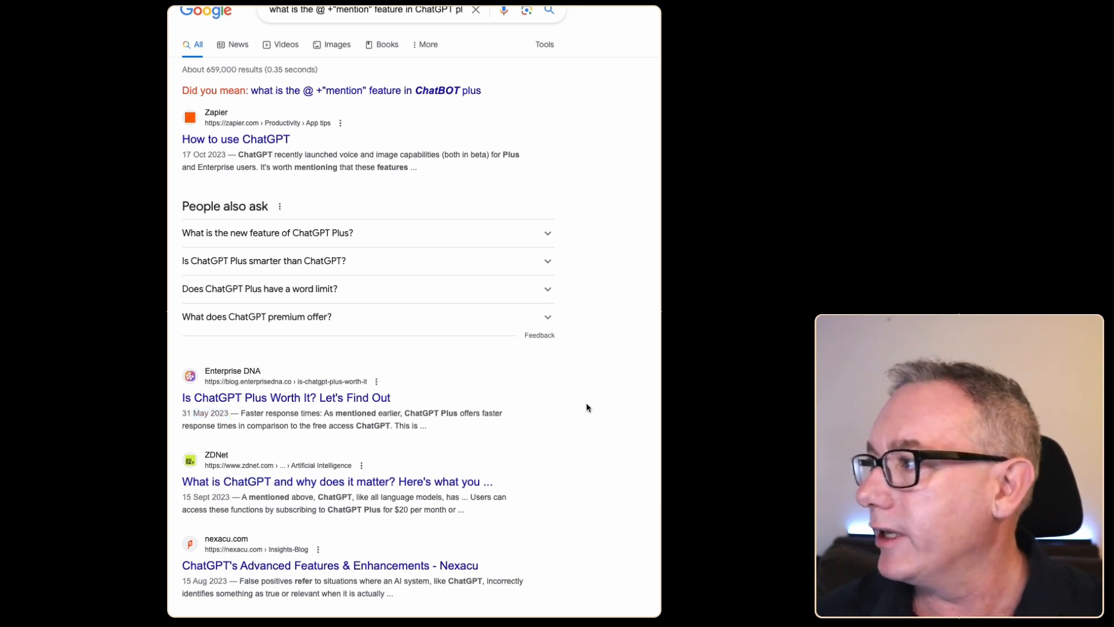
pyautogui.moveTo(610, 238)
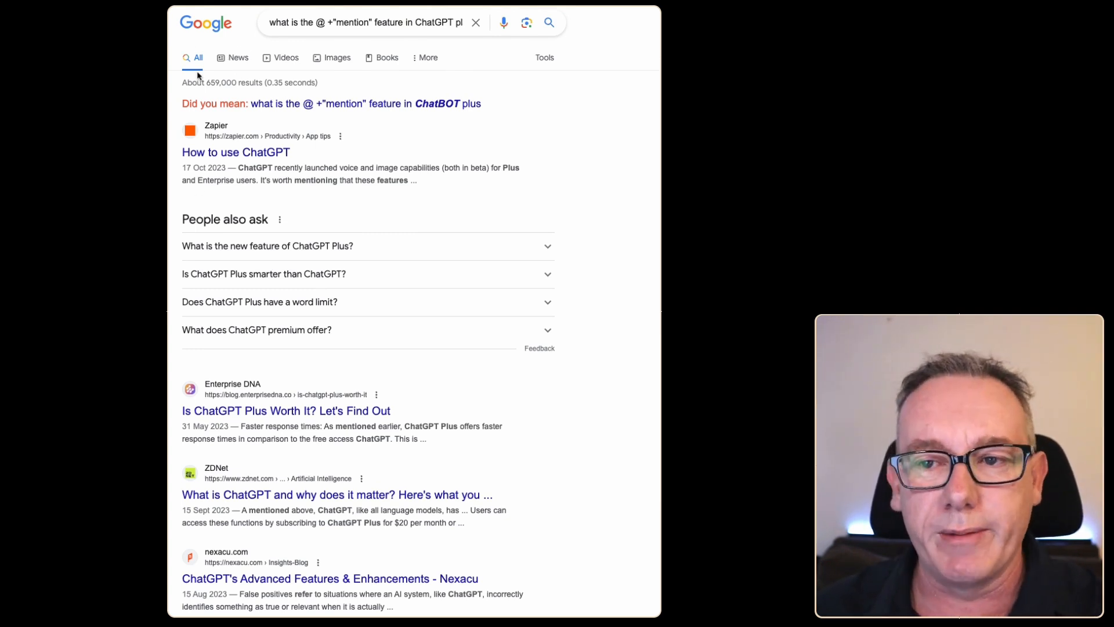
pyautogui.moveTo(309, 345)
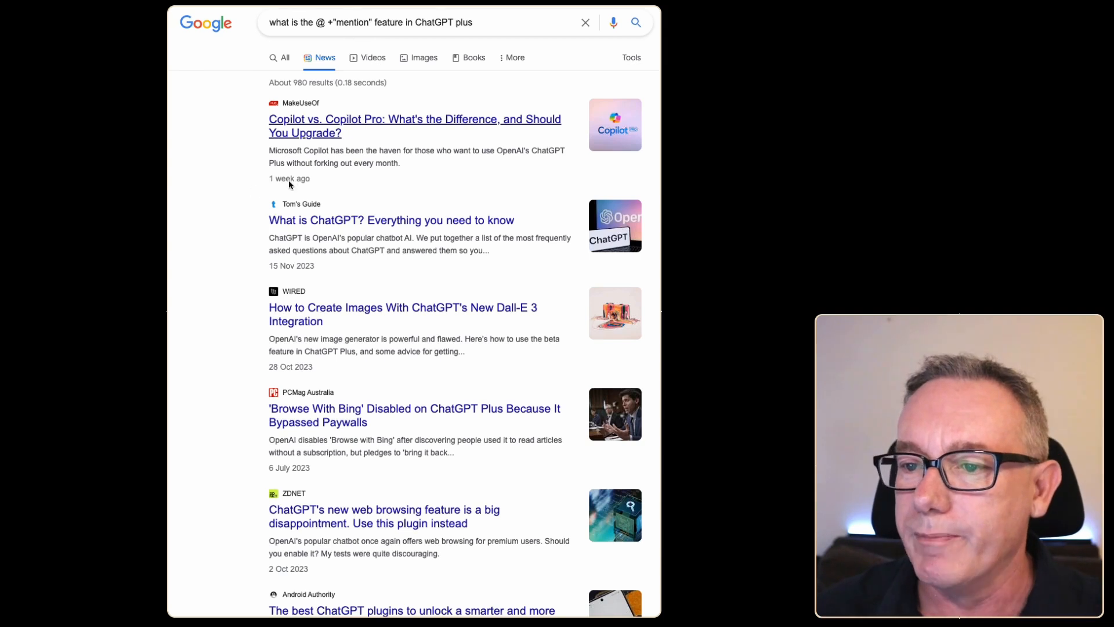
pyautogui.moveTo(403, 314)
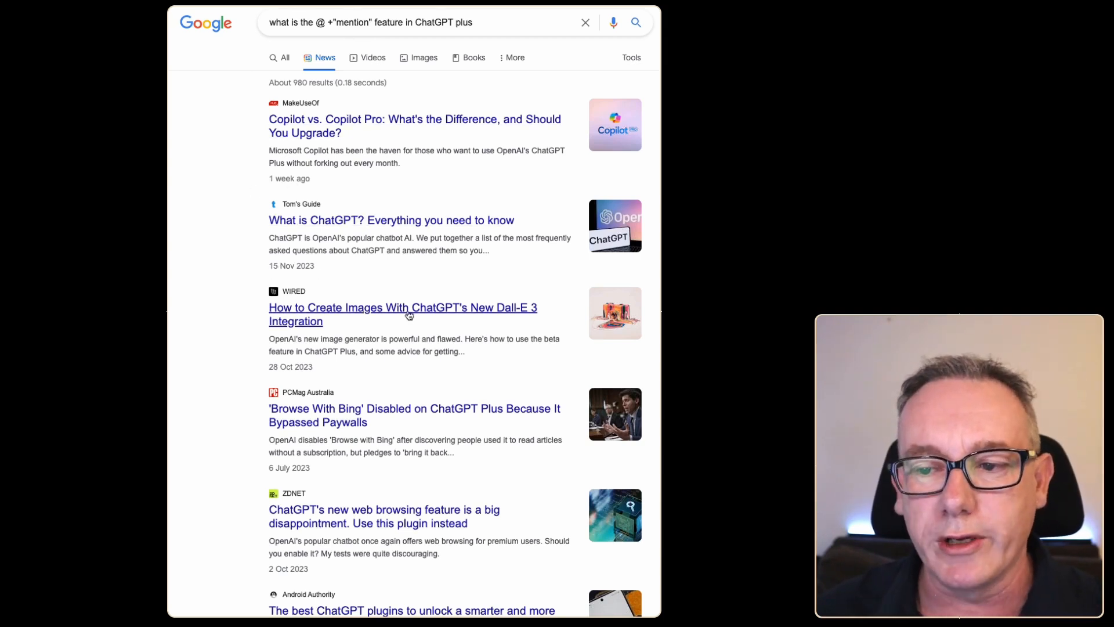
pyautogui.moveTo(382, 291)
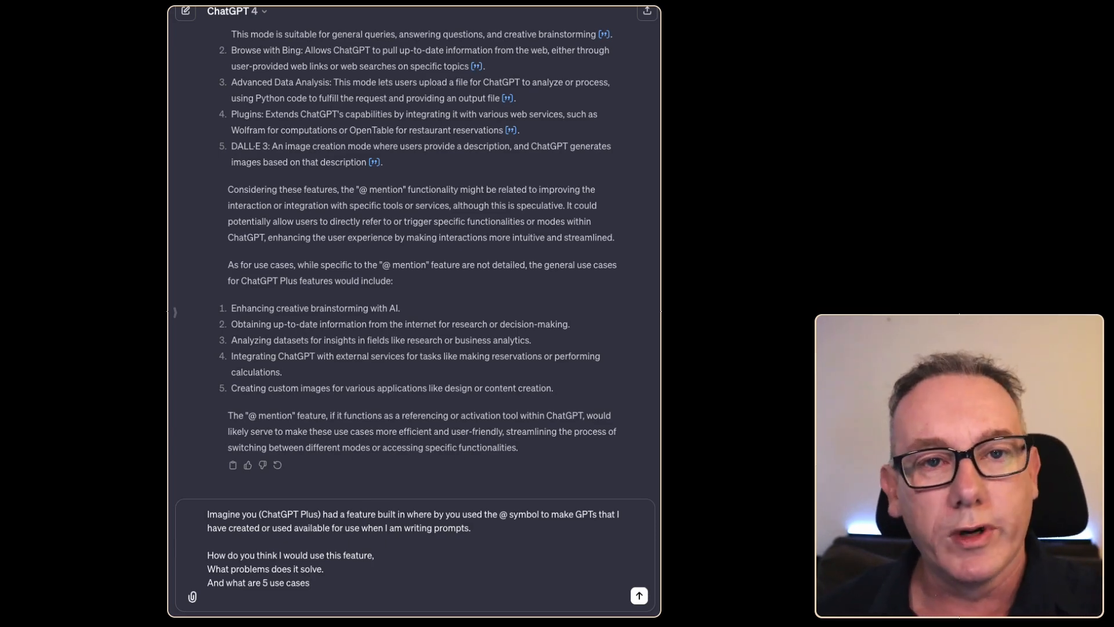
# Send the @ symbol feature question and review ChatGPT's answer with five use cases.
pyautogui.click(638, 596)
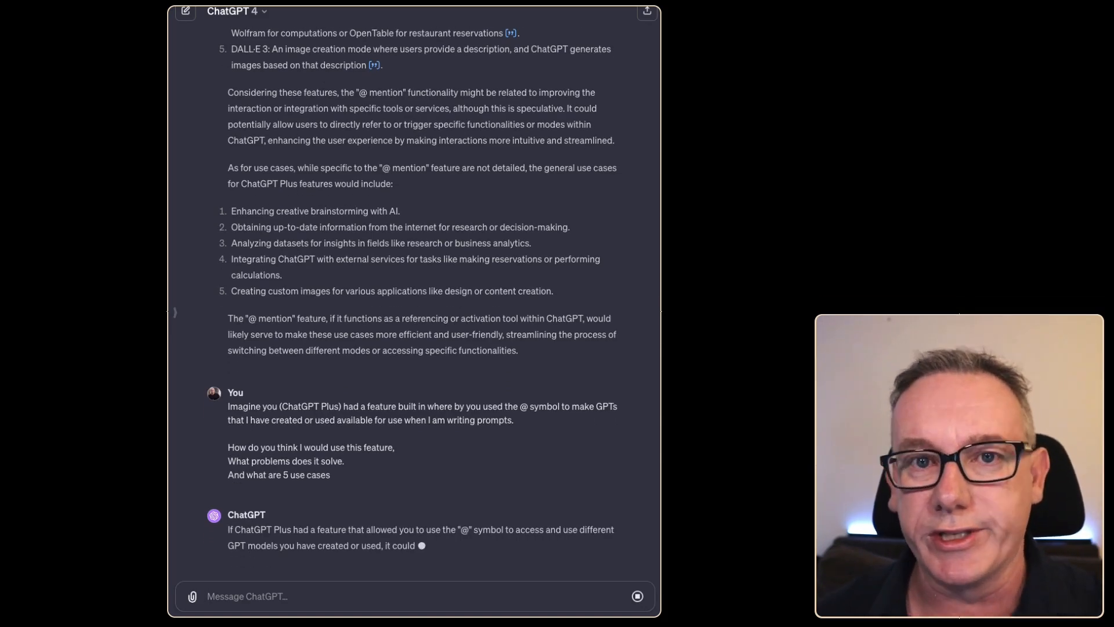
pyautogui.scroll(-3)
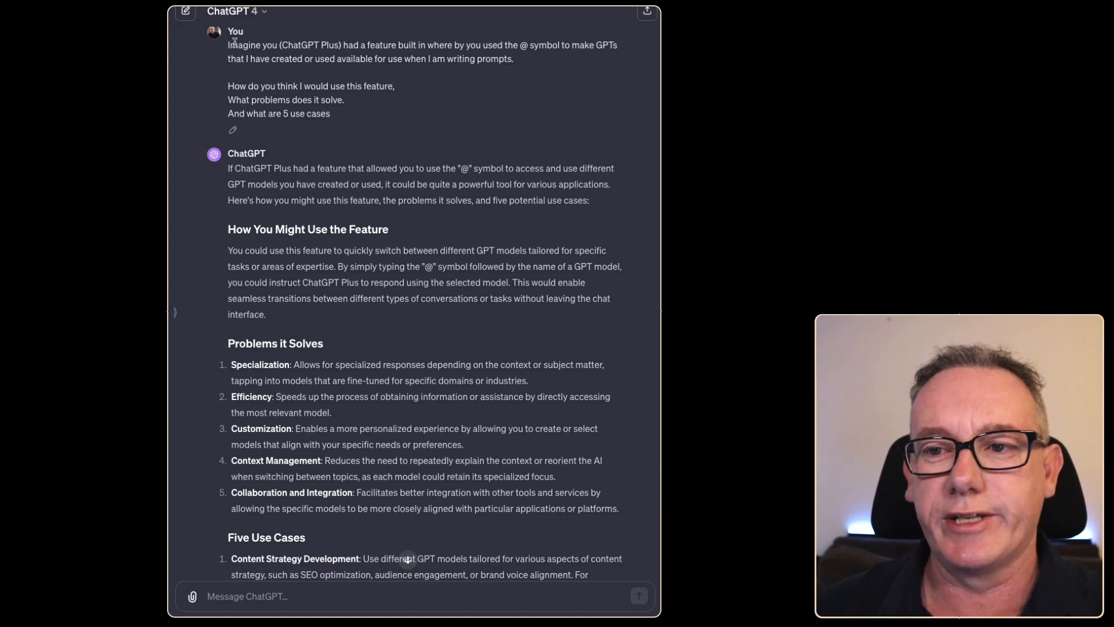
pyautogui.moveTo(229, 45); pyautogui.dragTo(330, 113)
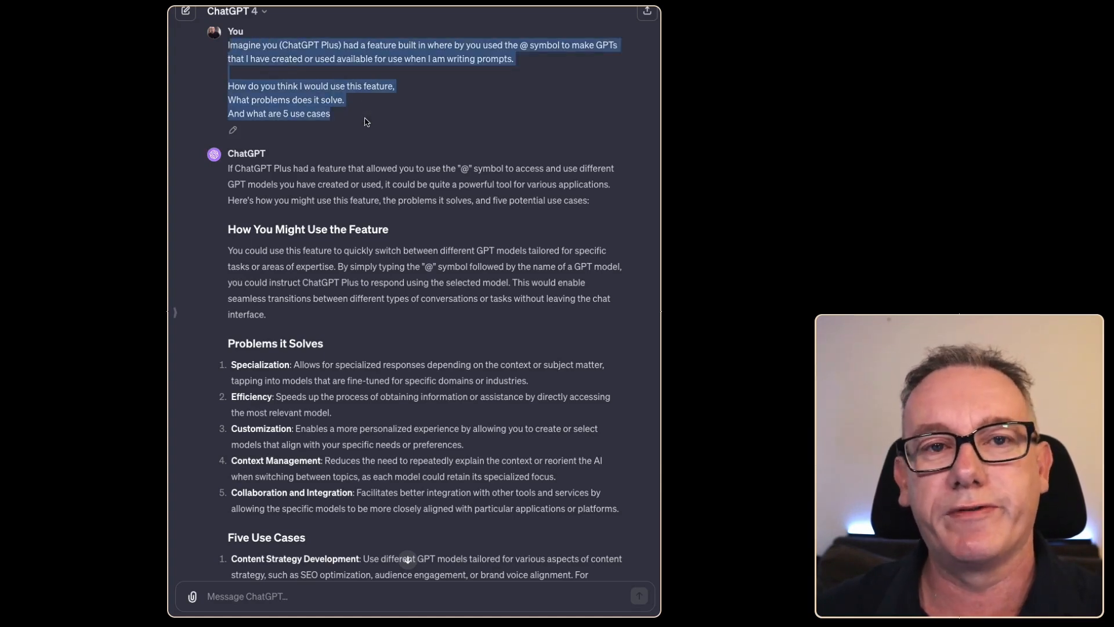
pyautogui.click(392, 353)
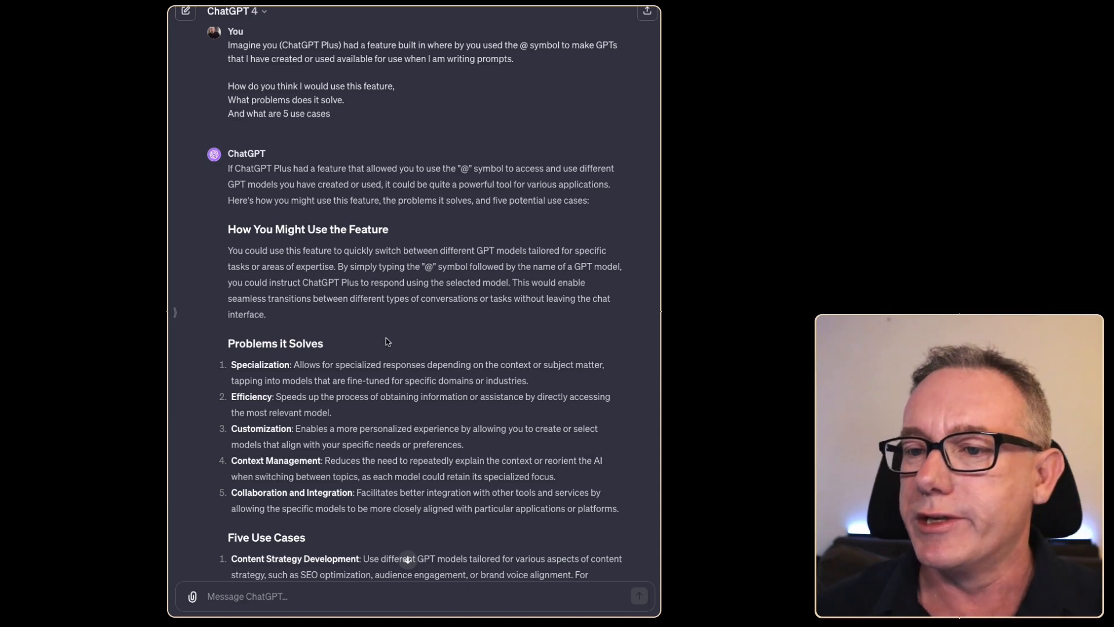
pyautogui.moveTo(434, 219)
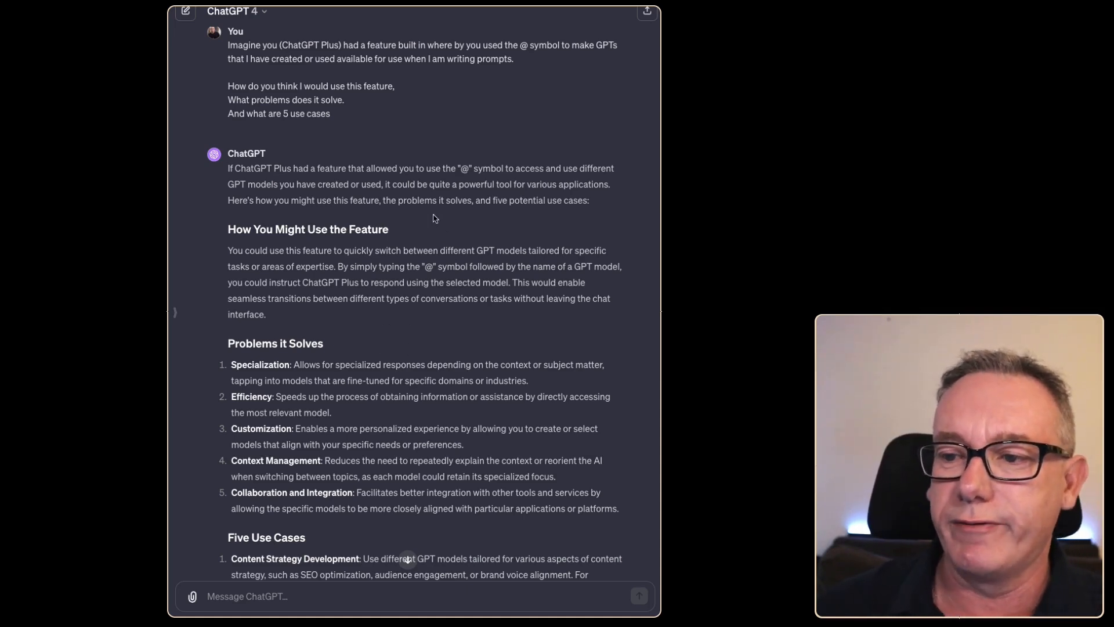
pyautogui.moveTo(500, 212)
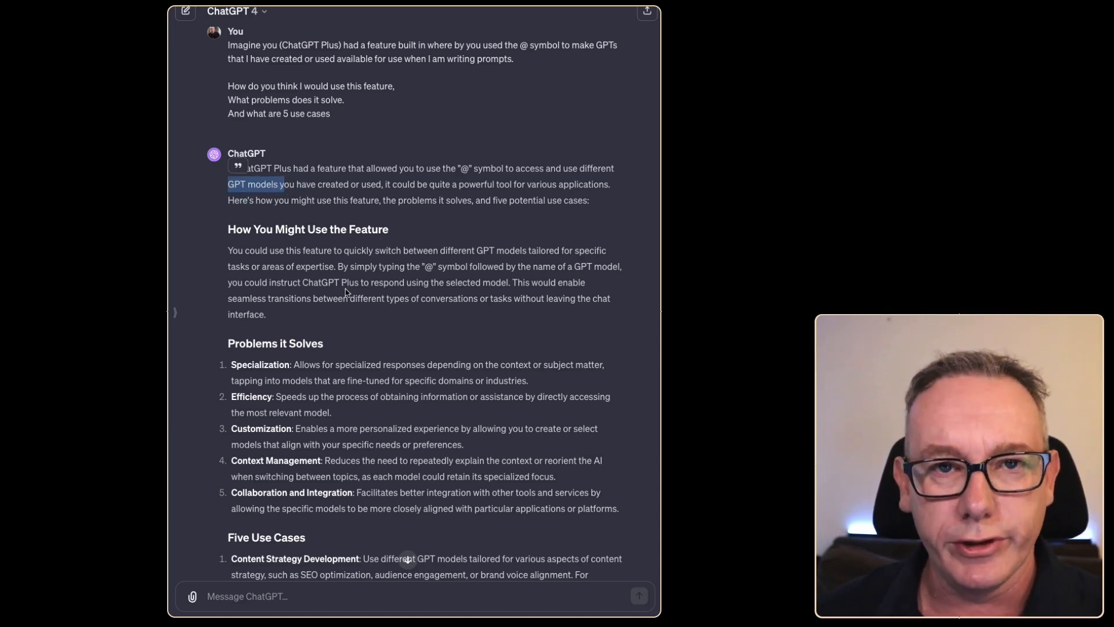
pyautogui.moveTo(434, 261)
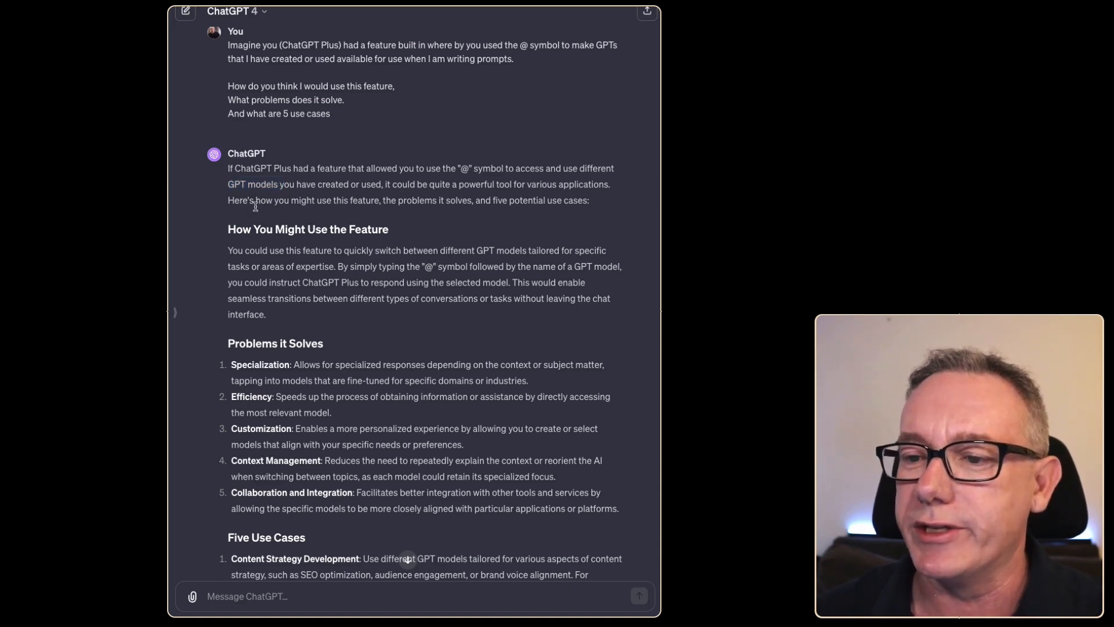
pyautogui.moveTo(387, 399)
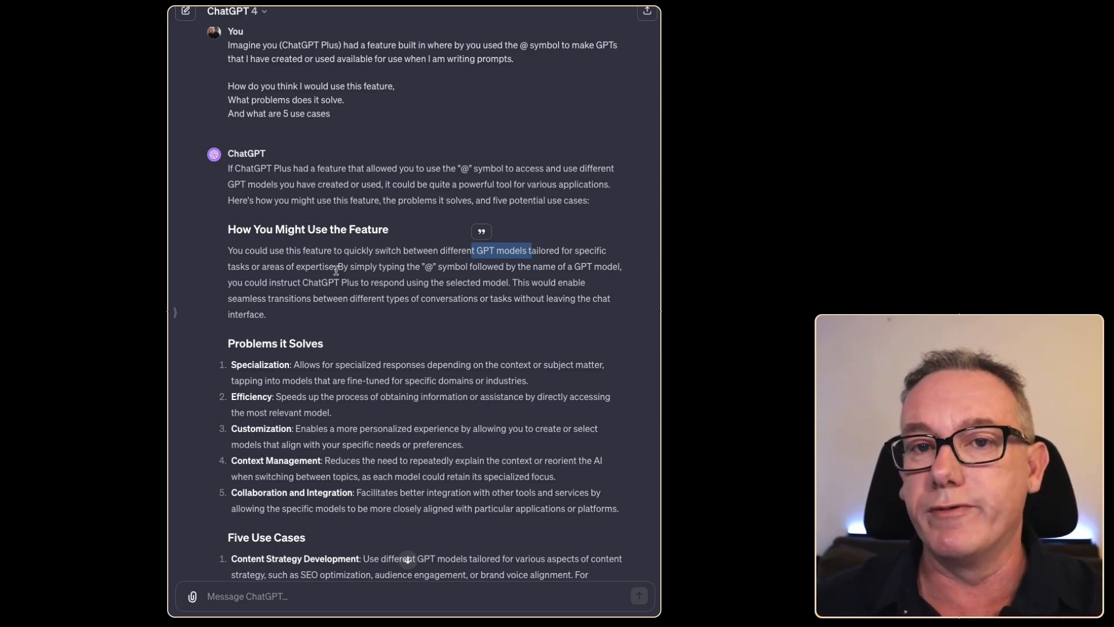
pyautogui.moveTo(368, 302)
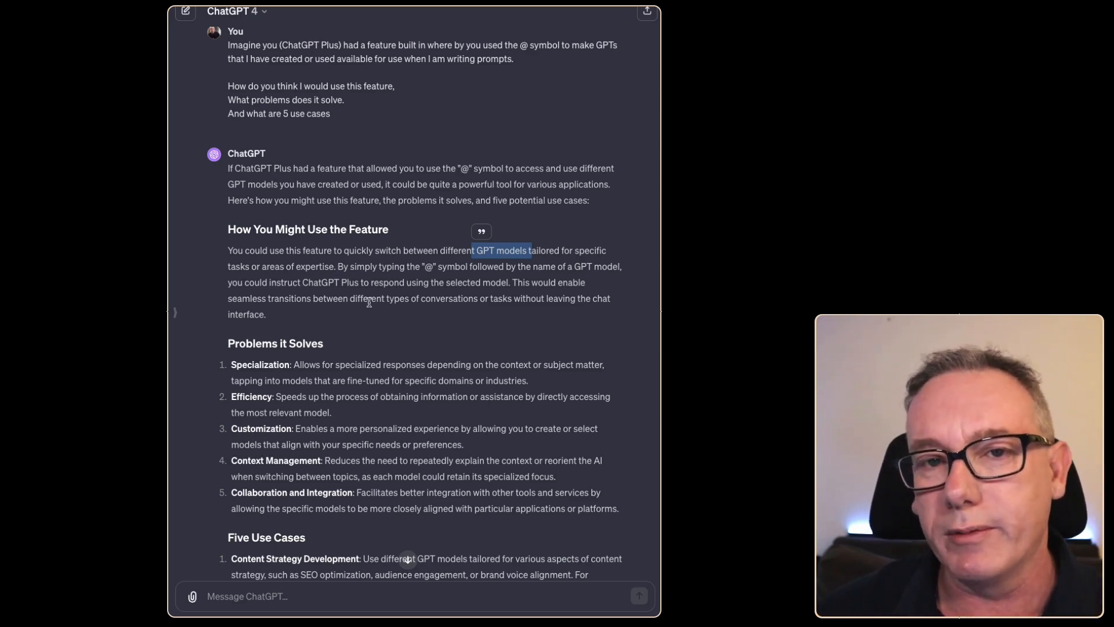
pyautogui.scroll(-3)
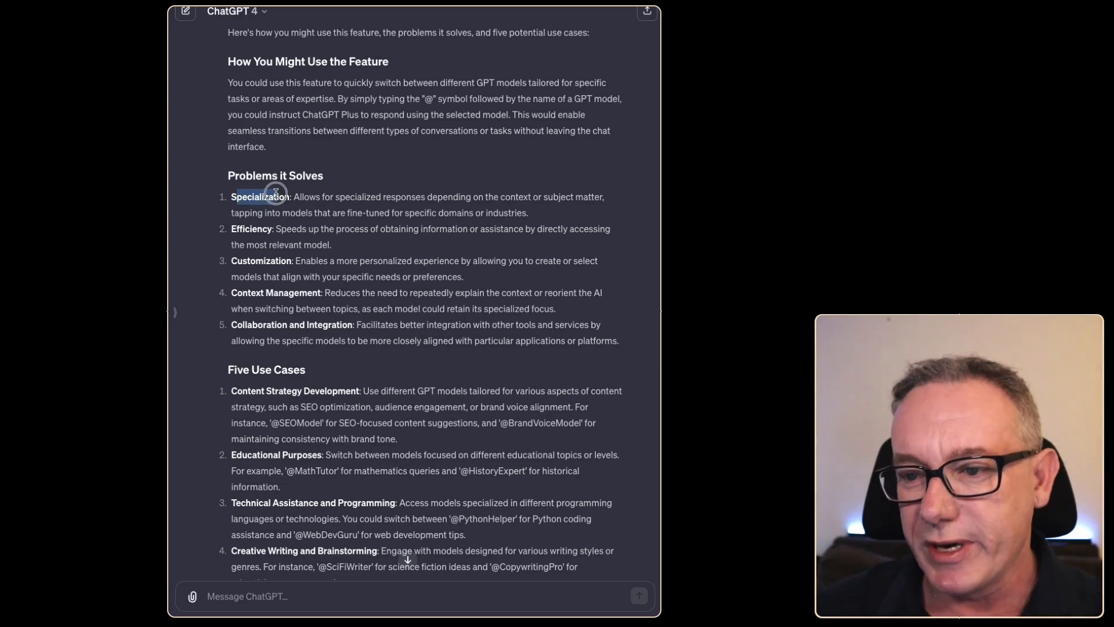
pyautogui.moveTo(334, 245)
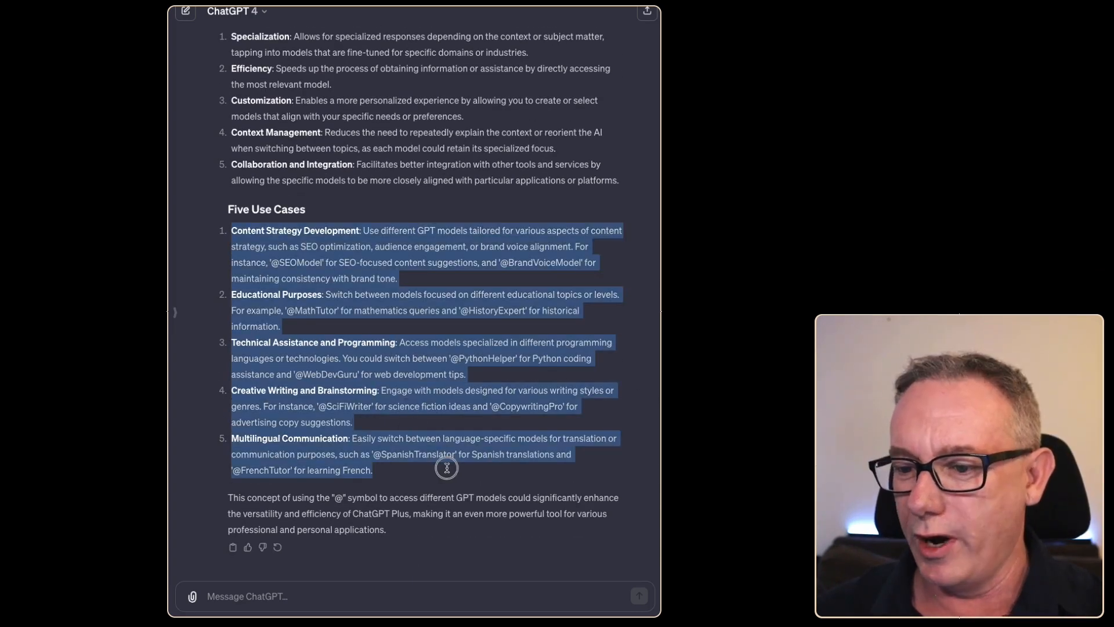
pyautogui.click(465, 379)
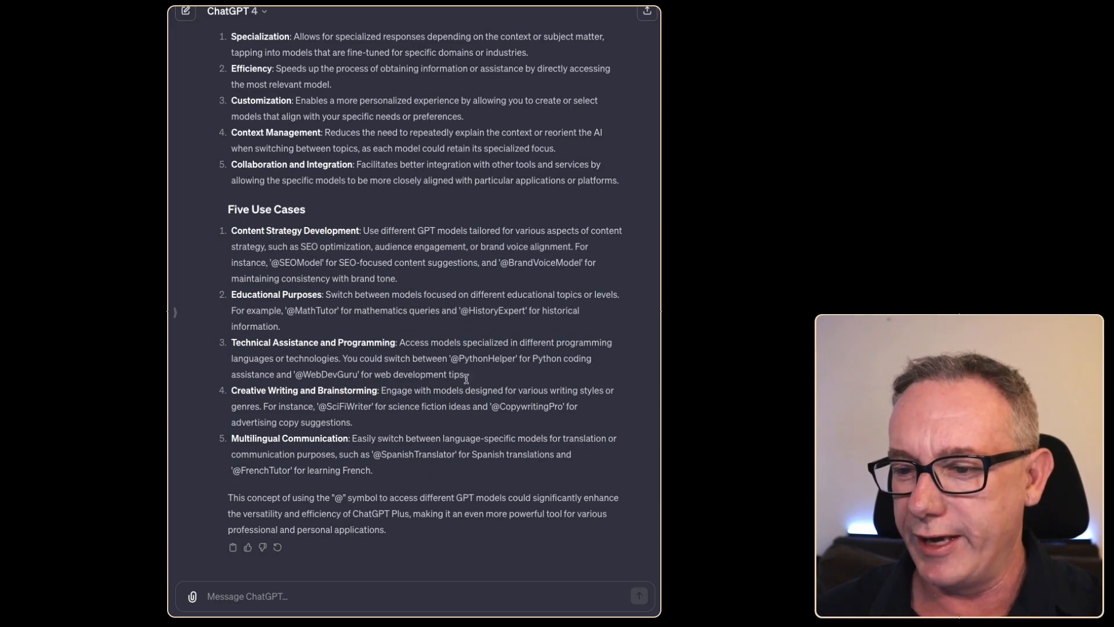
pyautogui.moveTo(495, 433)
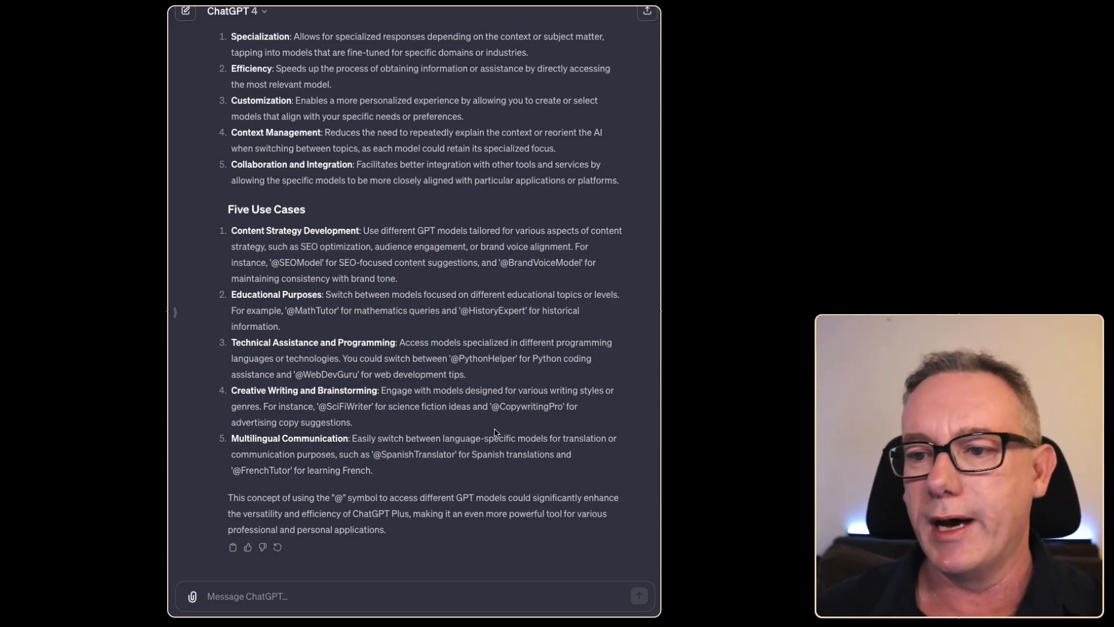
pyautogui.moveTo(409, 277)
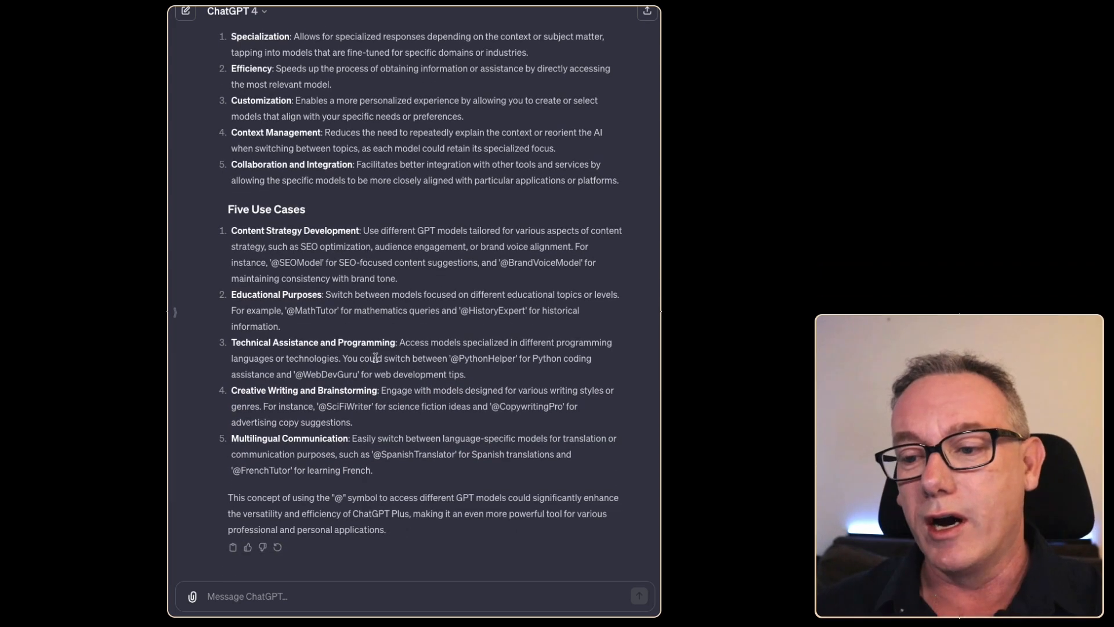
pyautogui.moveTo(524, 491)
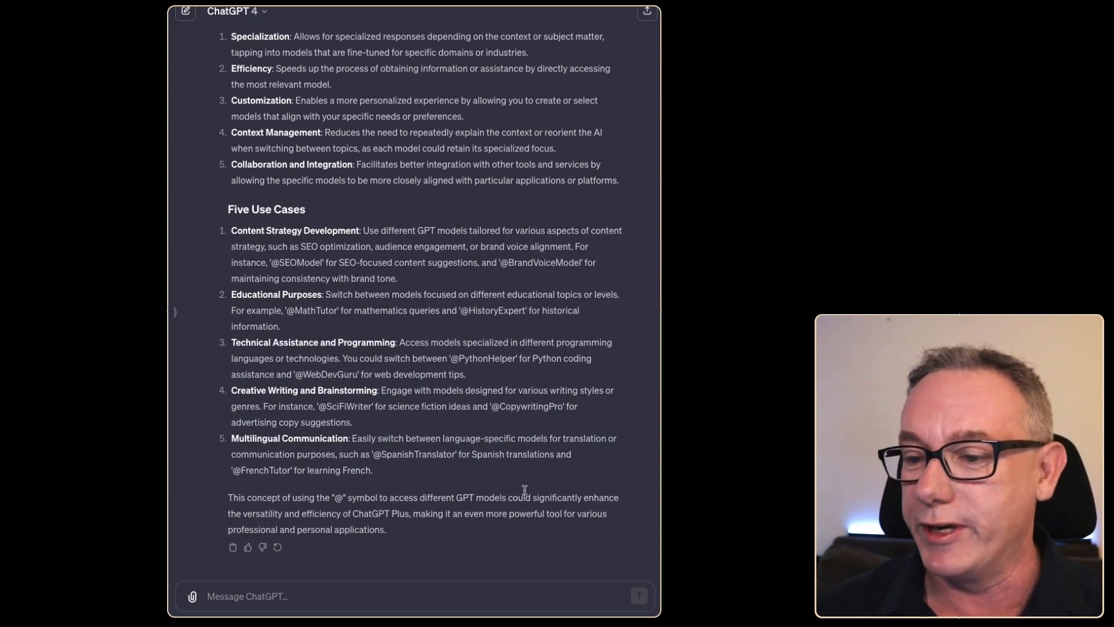
pyautogui.moveTo(490, 217)
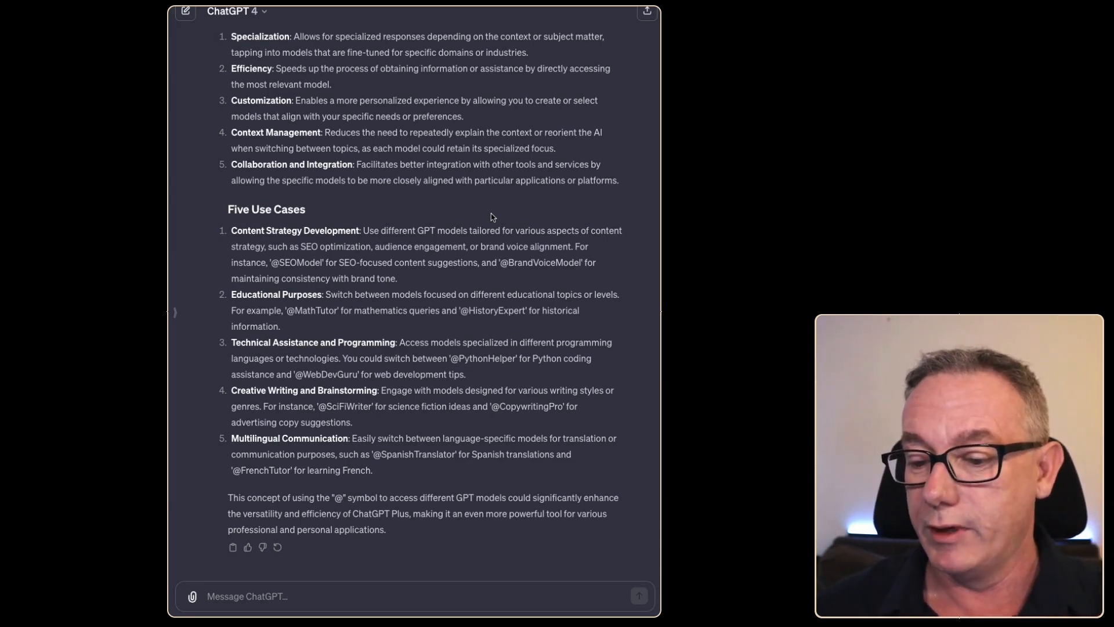
pyautogui.write("Everything that we've taught about")
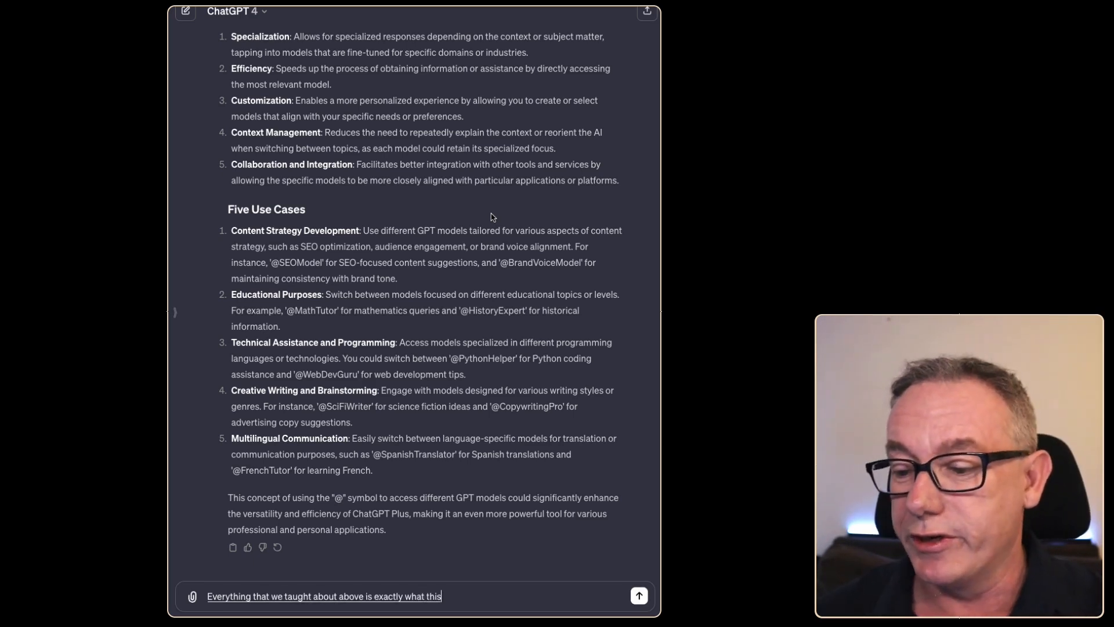
# Ask TweetTube to run the @ feature information through and create a tweet.
pyautogui.write('feature is about')
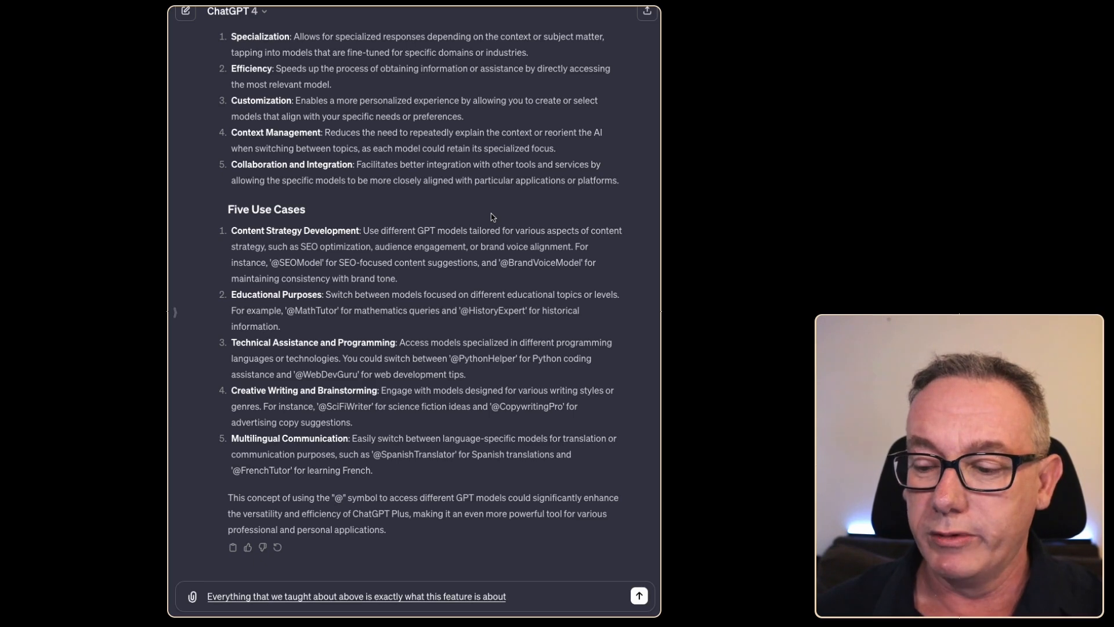
pyautogui.write('what I would like you to do is take')
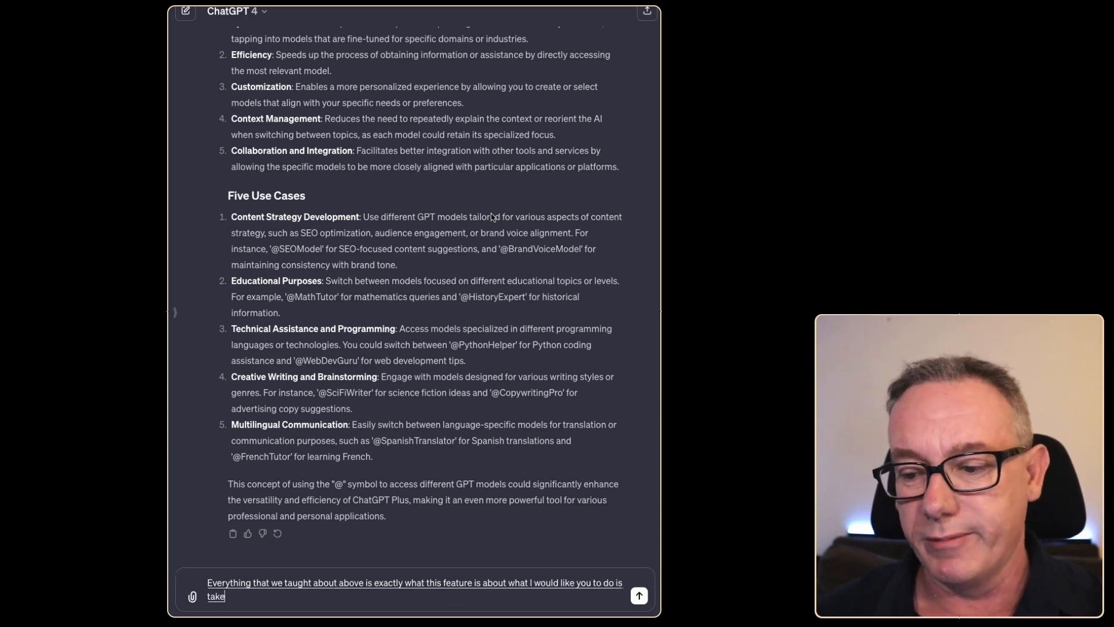
pyautogui.write('the information and run it through')
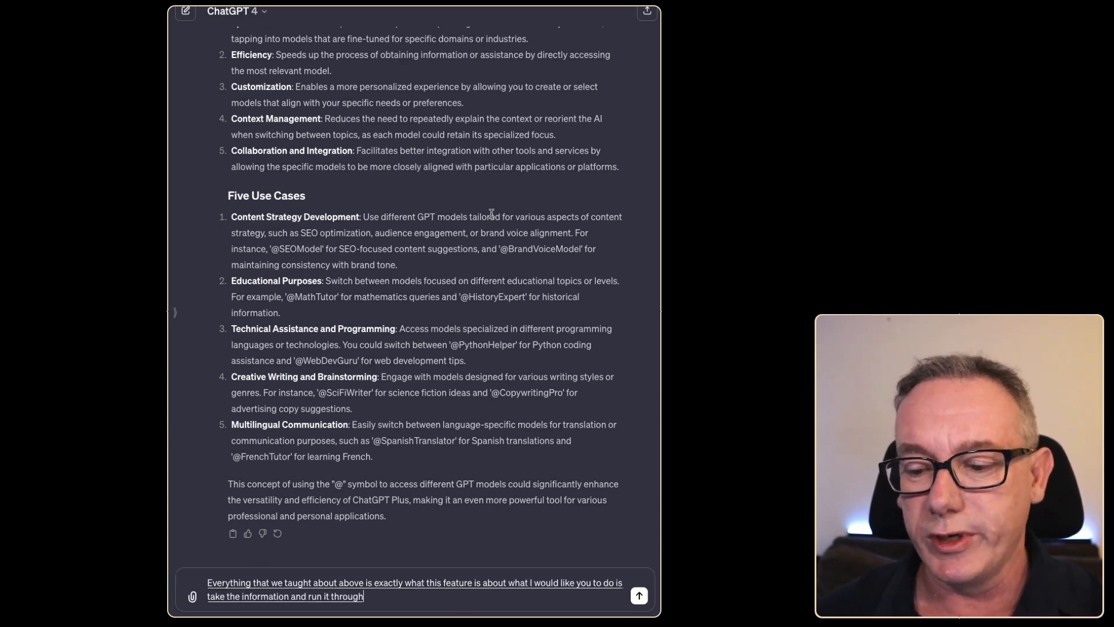
pyautogui.write('my Twitter creation')
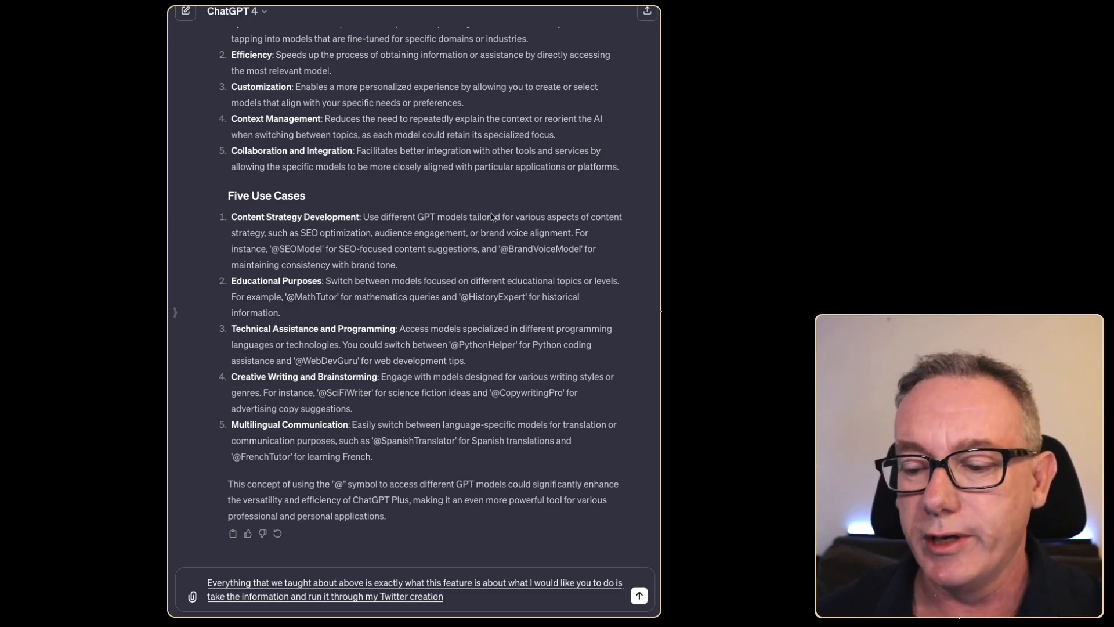
pyautogui.write(', bot and create a tweet for me')
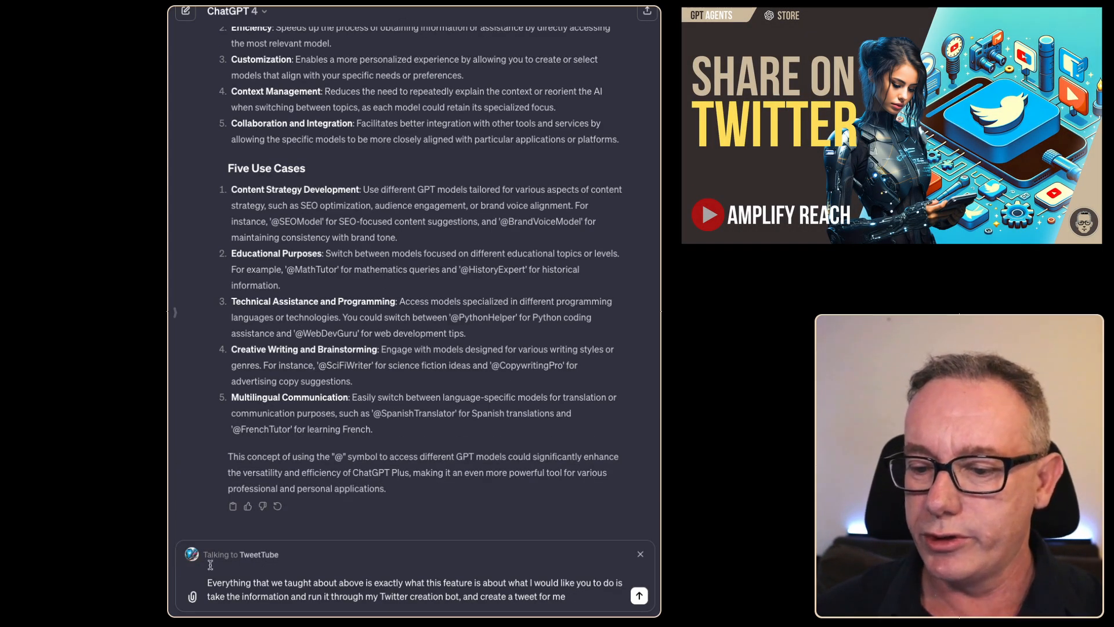
pyautogui.moveTo(262, 590)
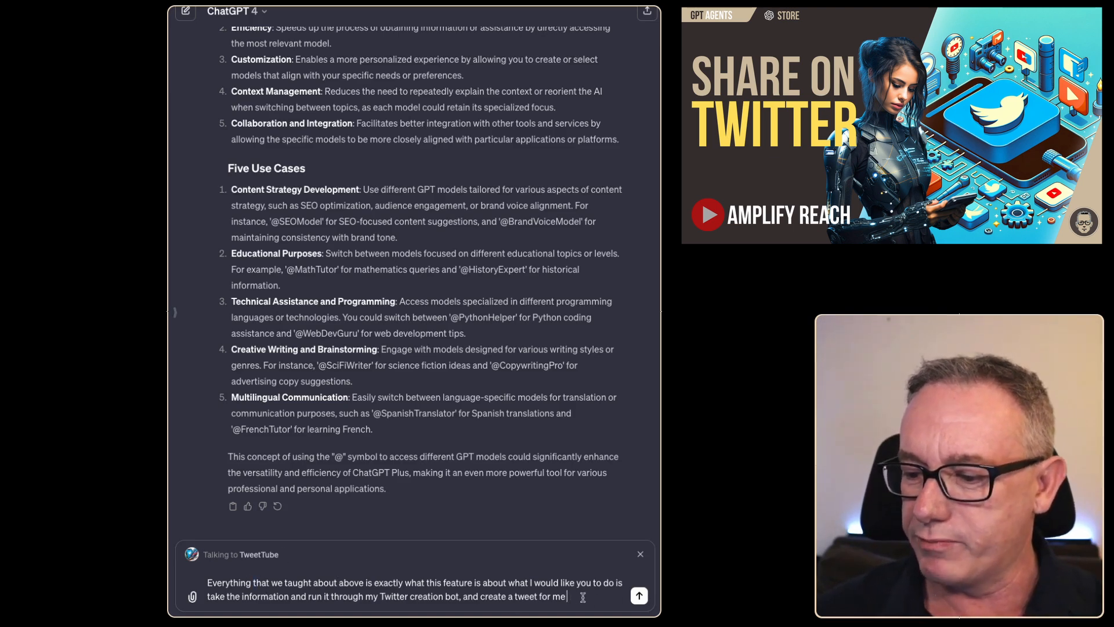
pyautogui.click(637, 596)
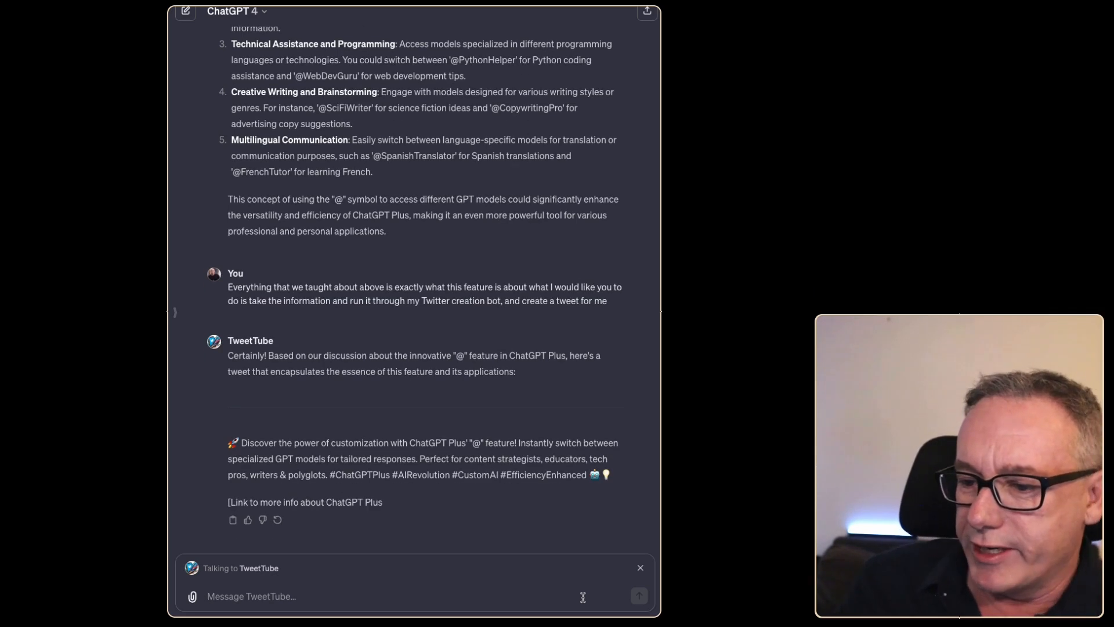
# Scroll through TweetTube's drafted tweet promoting the @ feature.
pyautogui.scroll(-3)
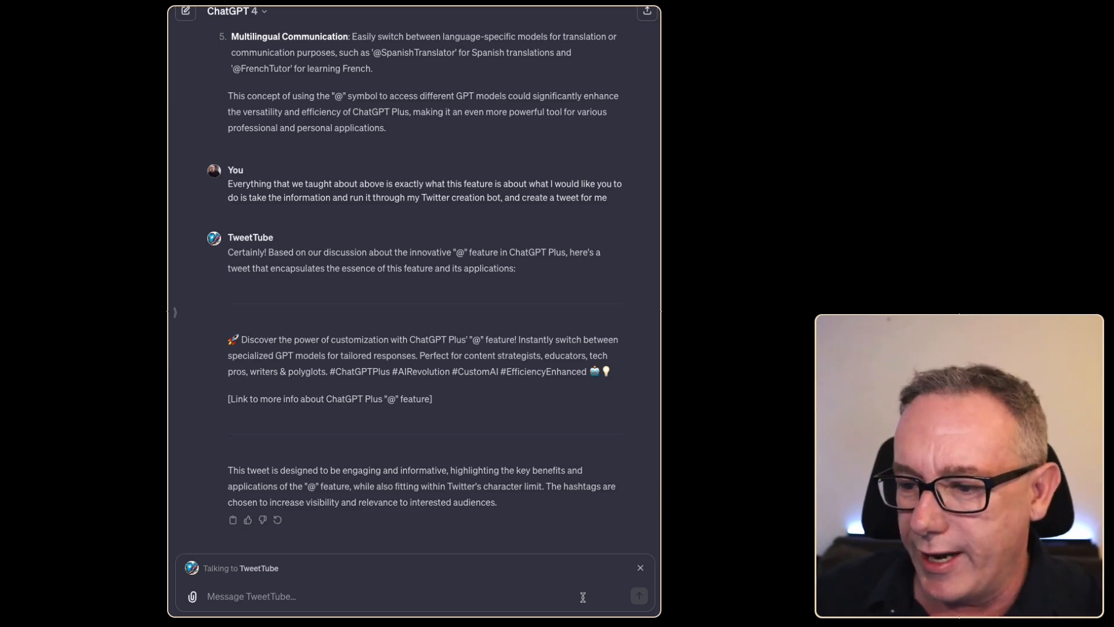
pyautogui.moveTo(223, 341)
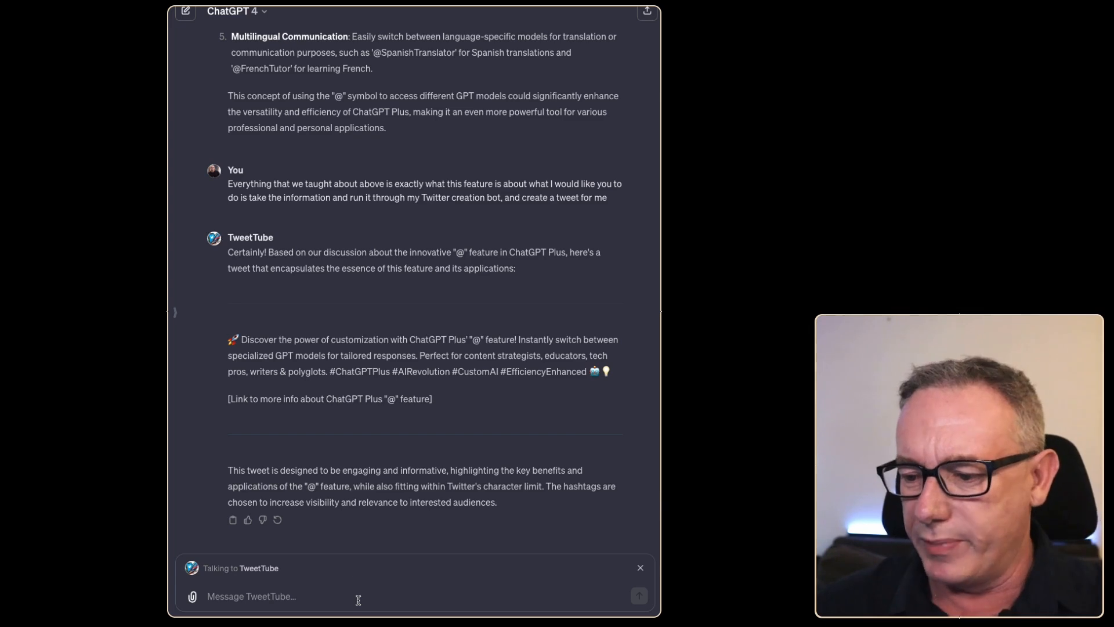
pyautogui.moveTo(390, 586)
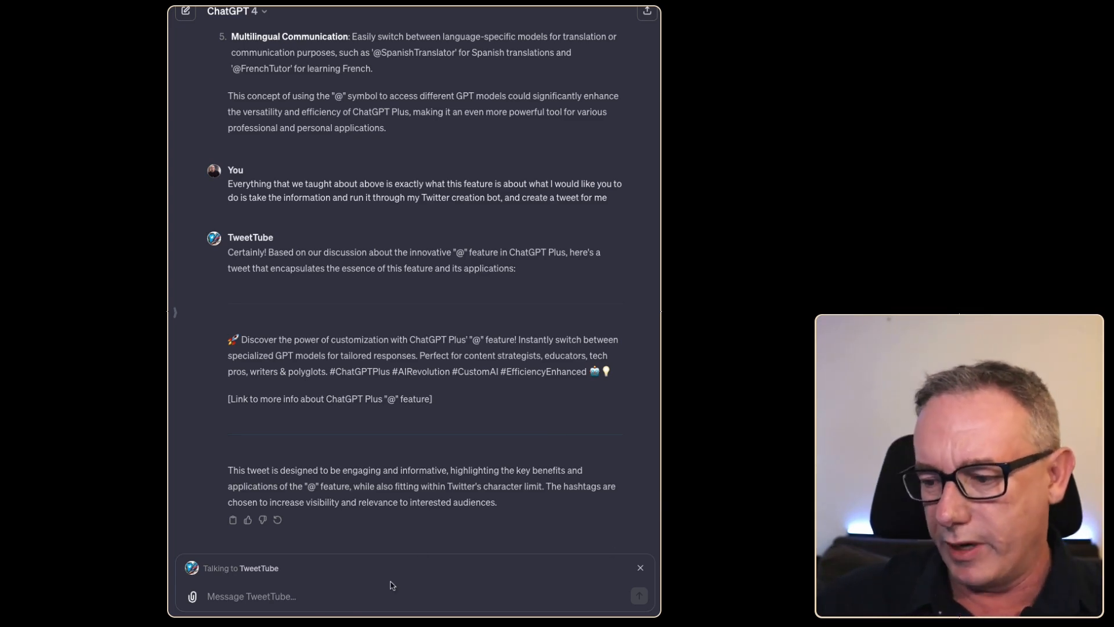
pyautogui.moveTo(276, 580)
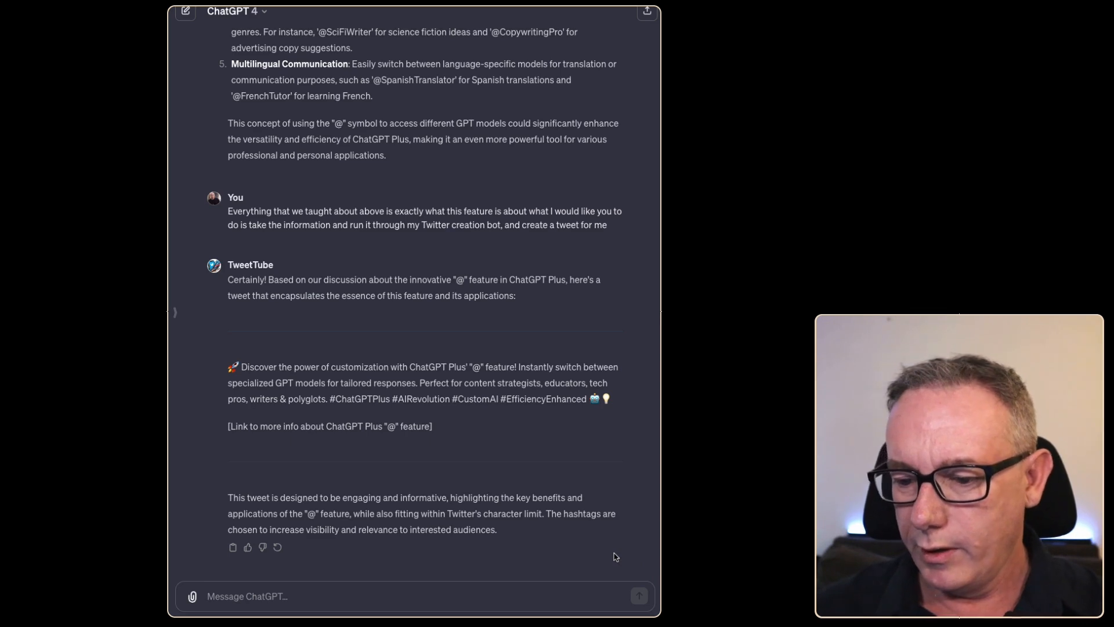
pyautogui.write('Can you?')
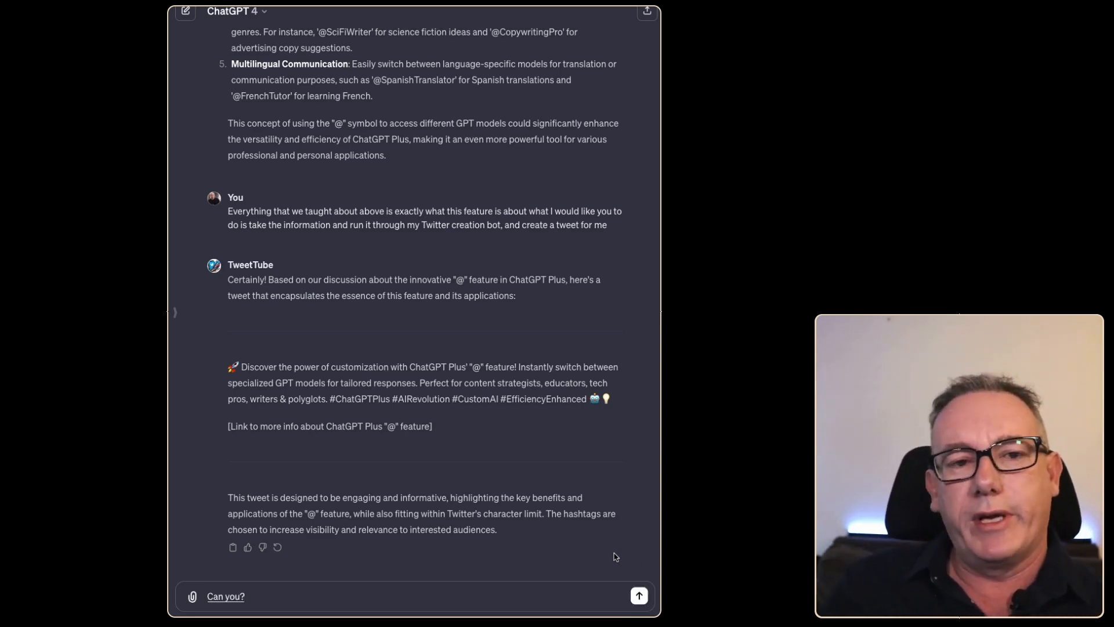
pyautogui.write('take me over to the')
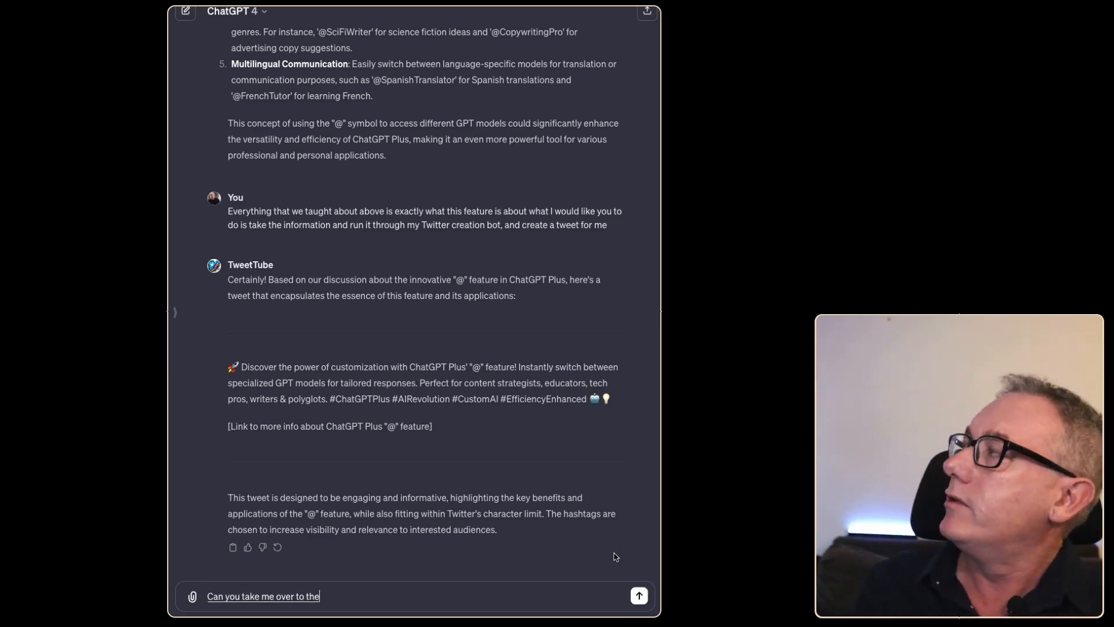
pyautogui.write('at YouTube intro')
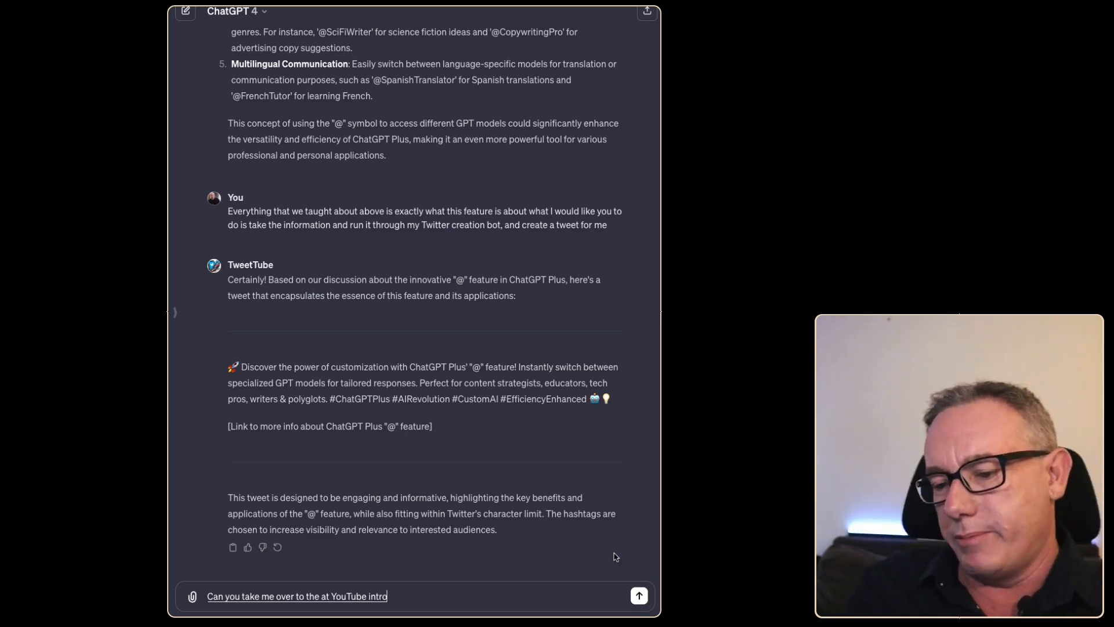
pyautogui.write('GPT and')
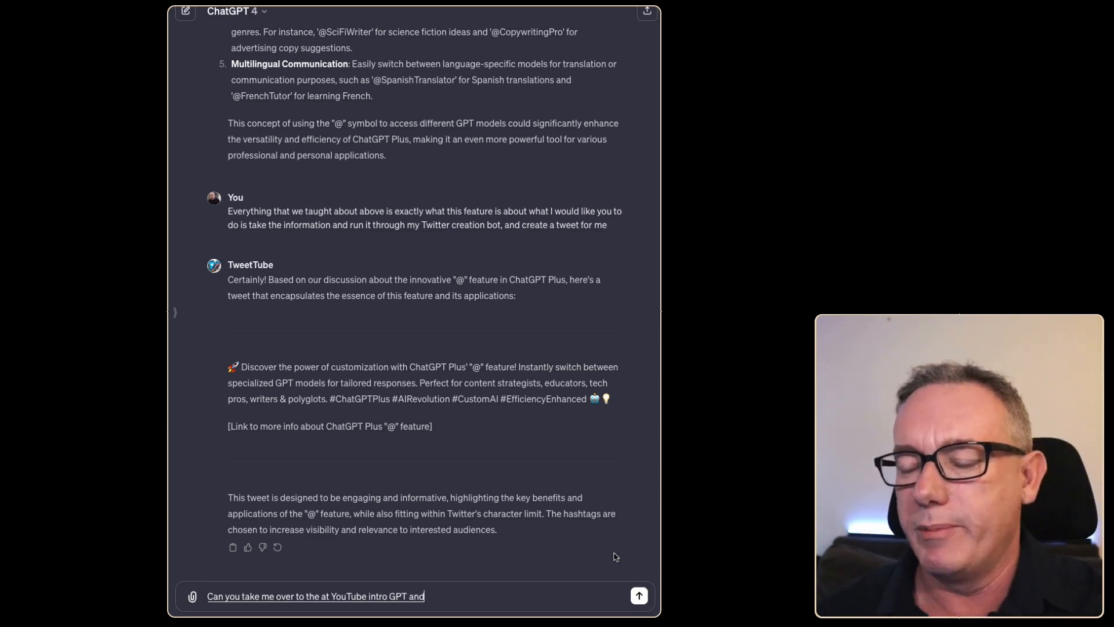
pyautogui.write('allow me to configure it so that we can')
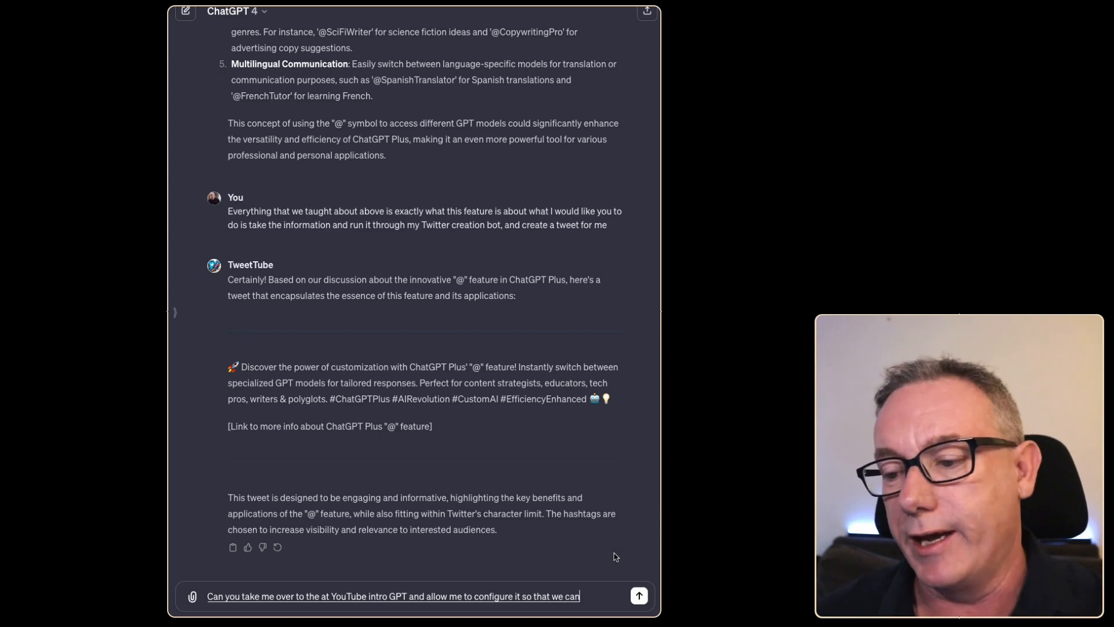
pyautogui.write('create a YouTube intro for this')
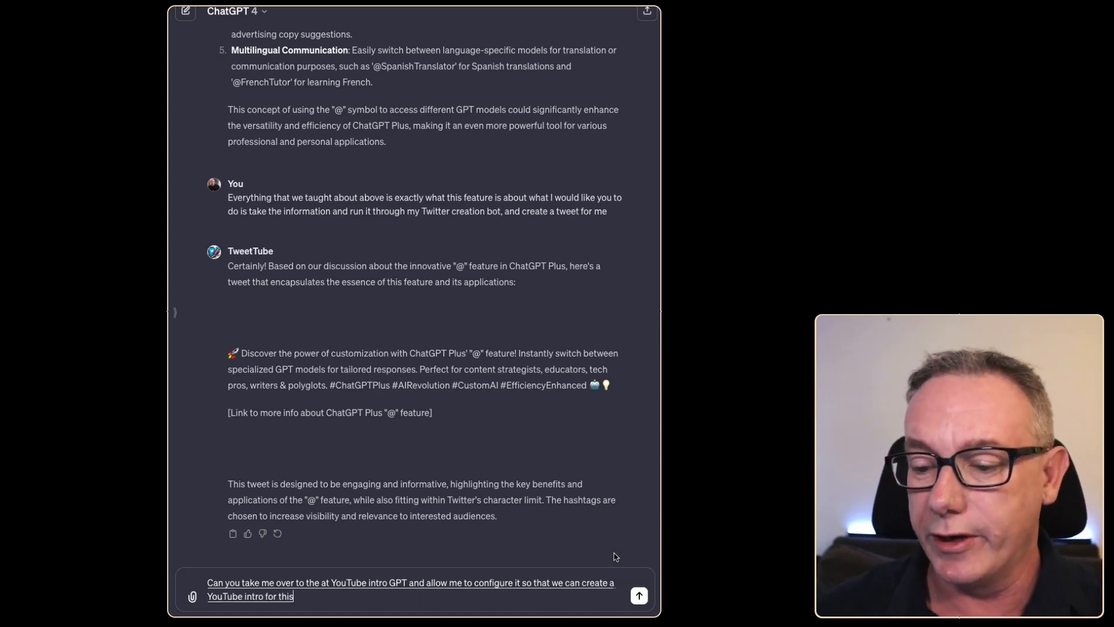
pyautogui.write('@')
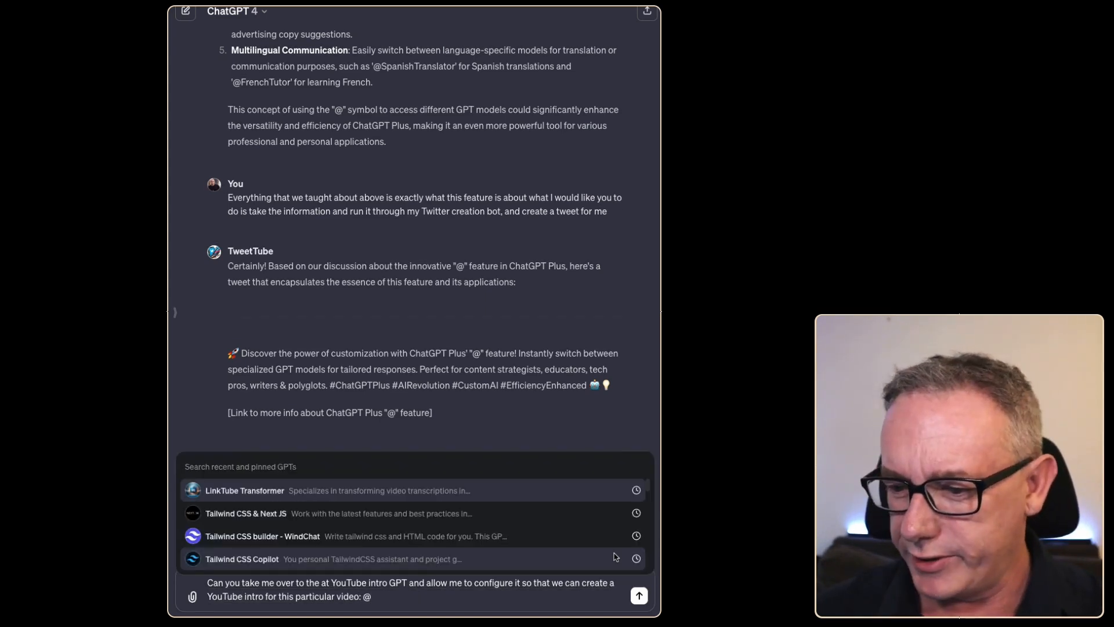
pyautogui.write('in')
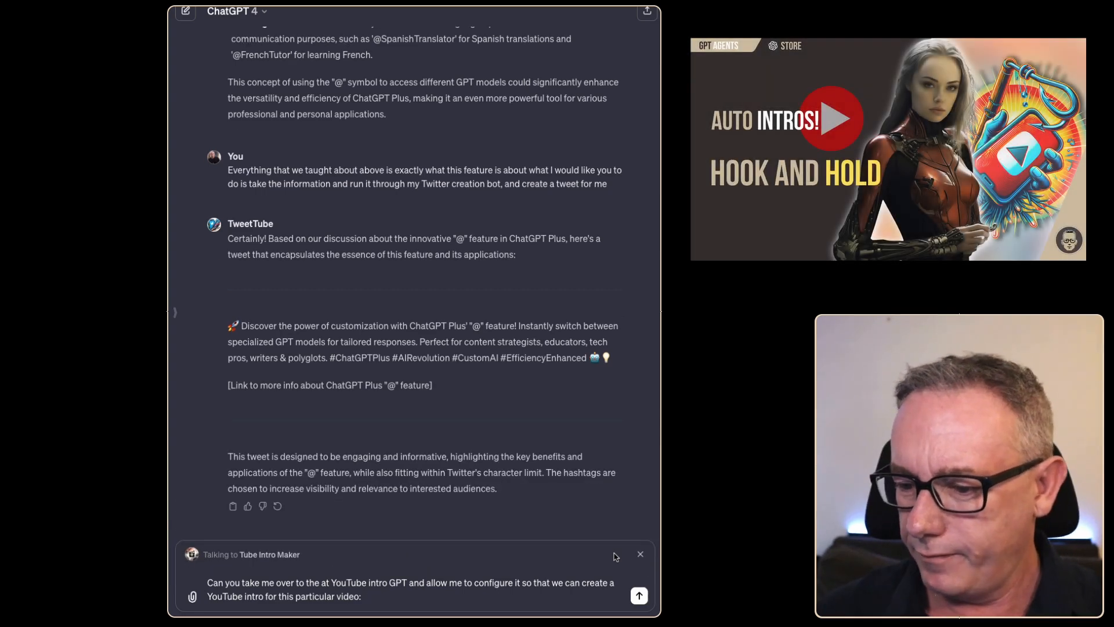
pyautogui.click(639, 595)
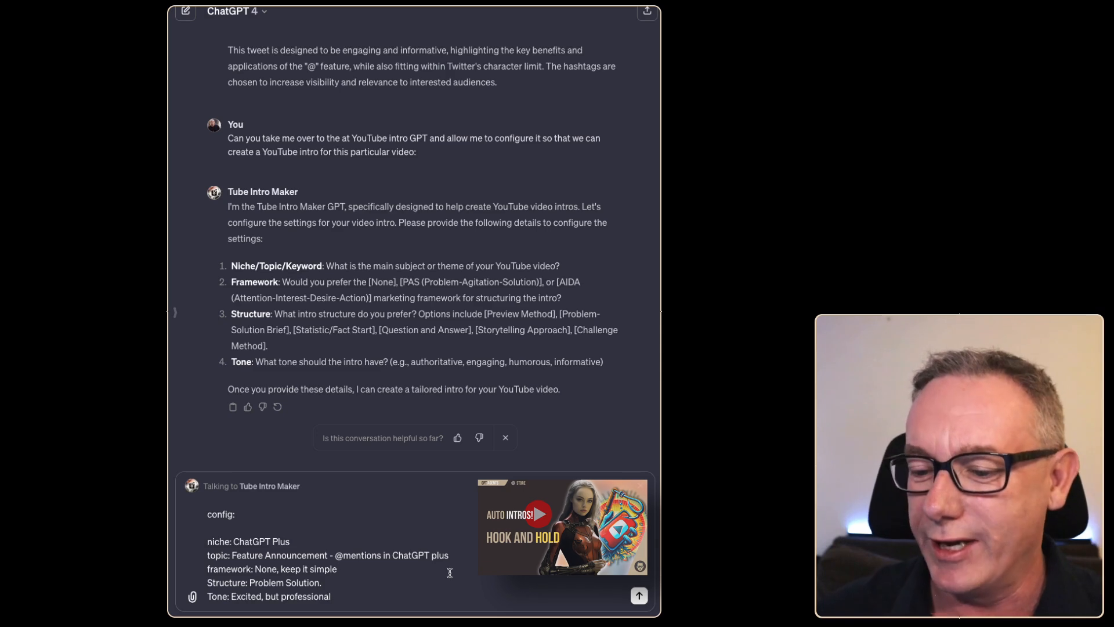
# Send settings: ChatGPT Plus niche, no framework, problem-solution structure, excited professional tone.
pyautogui.click(637, 596)
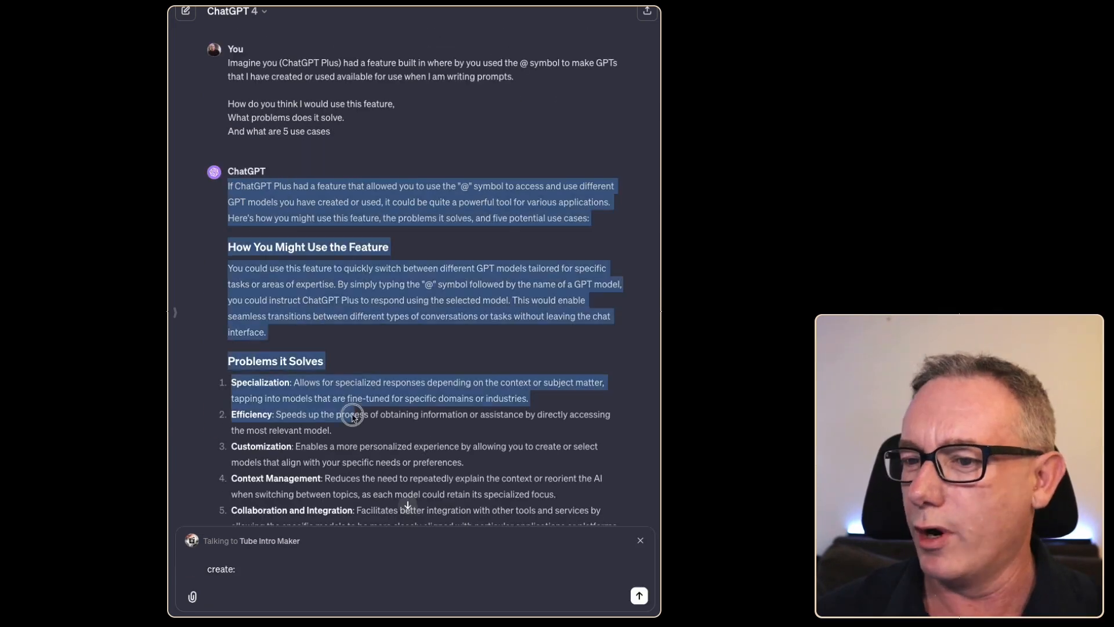
# Send ChatGPT's @ feature explanation to Tube Intro Maker after 'create:'.
pyautogui.scroll(-3)
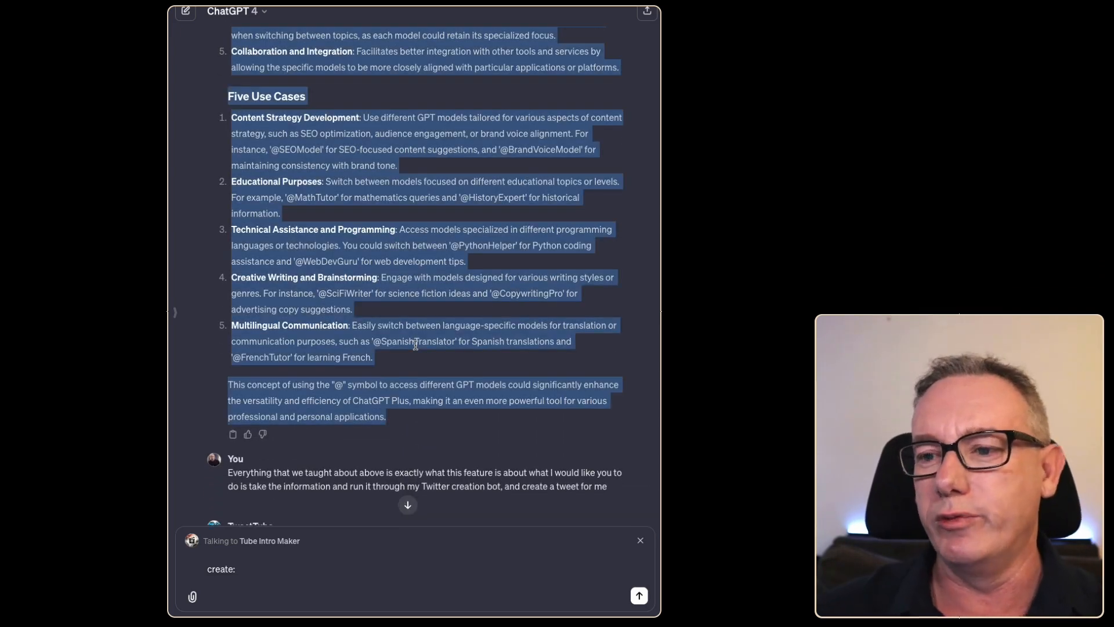
pyautogui.scroll(-3)
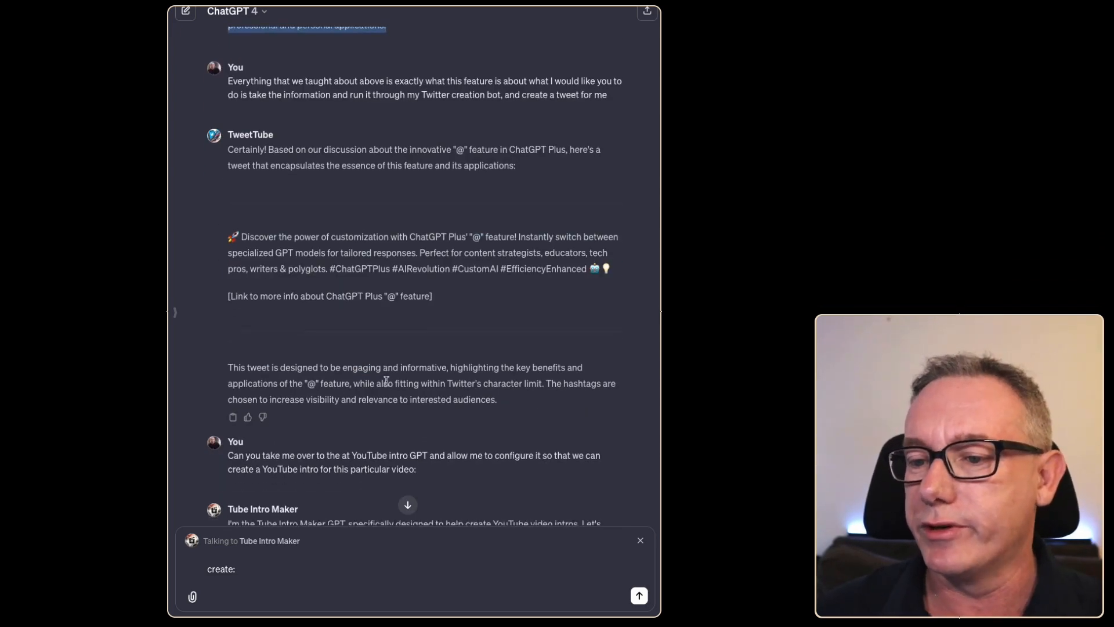
pyautogui.scroll(-3)
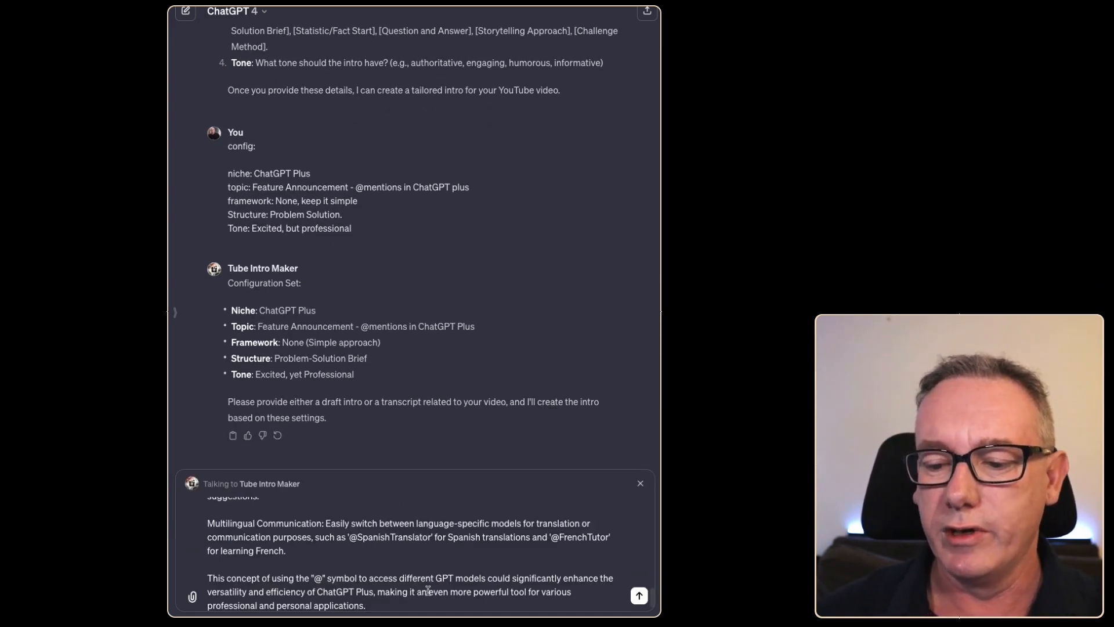
pyautogui.click(637, 596)
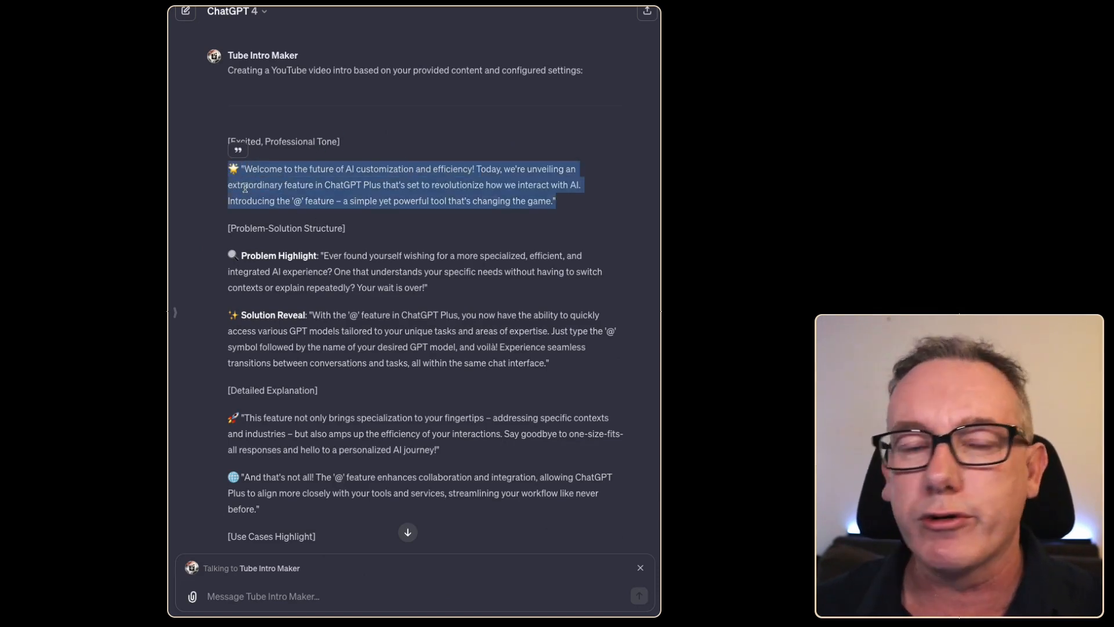
pyautogui.moveTo(491, 222)
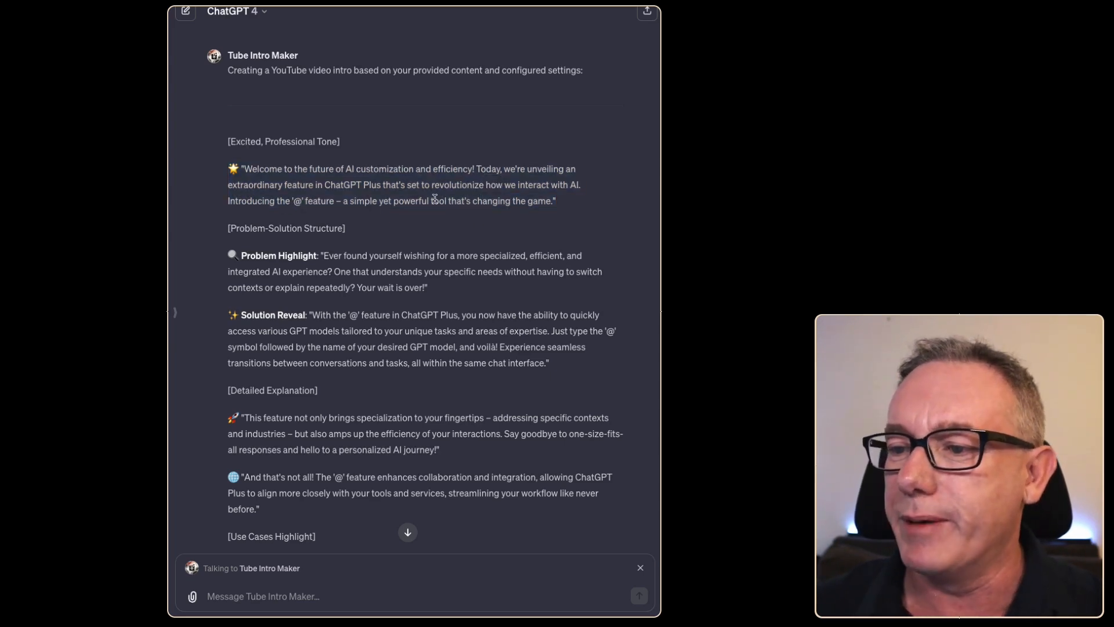
pyautogui.moveTo(495, 392)
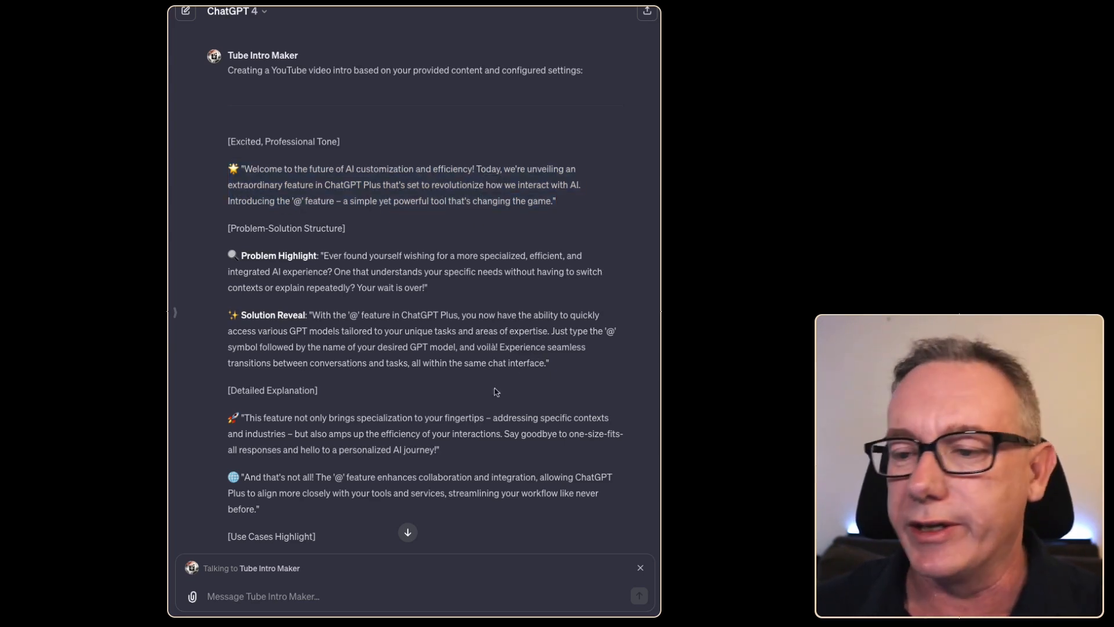
pyautogui.moveTo(419, 310)
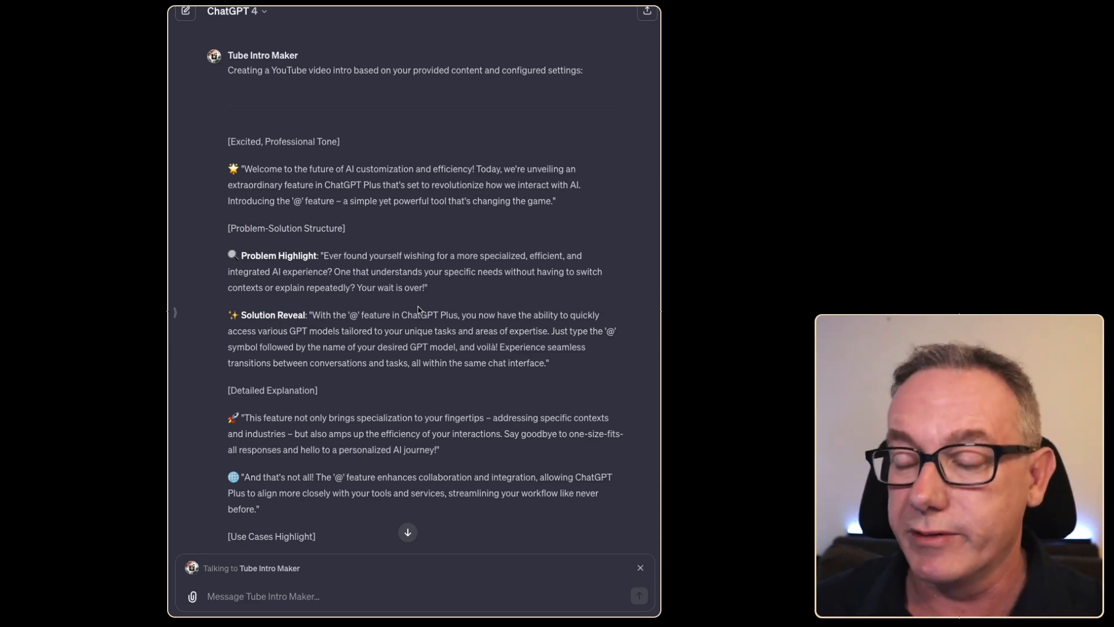
pyautogui.moveTo(445, 302)
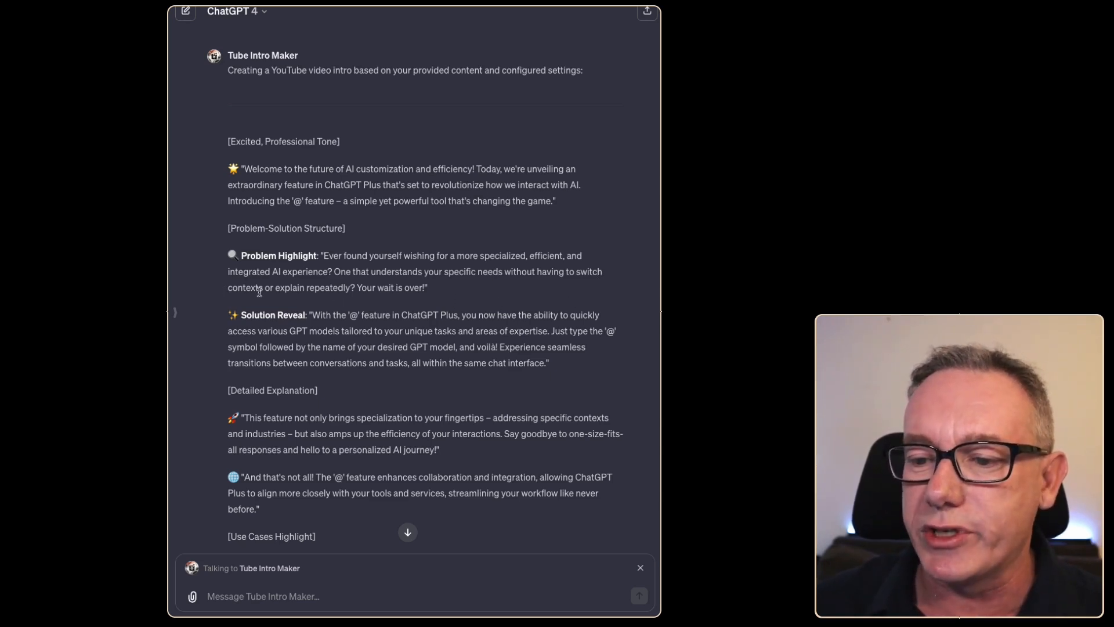
pyautogui.moveTo(463, 286)
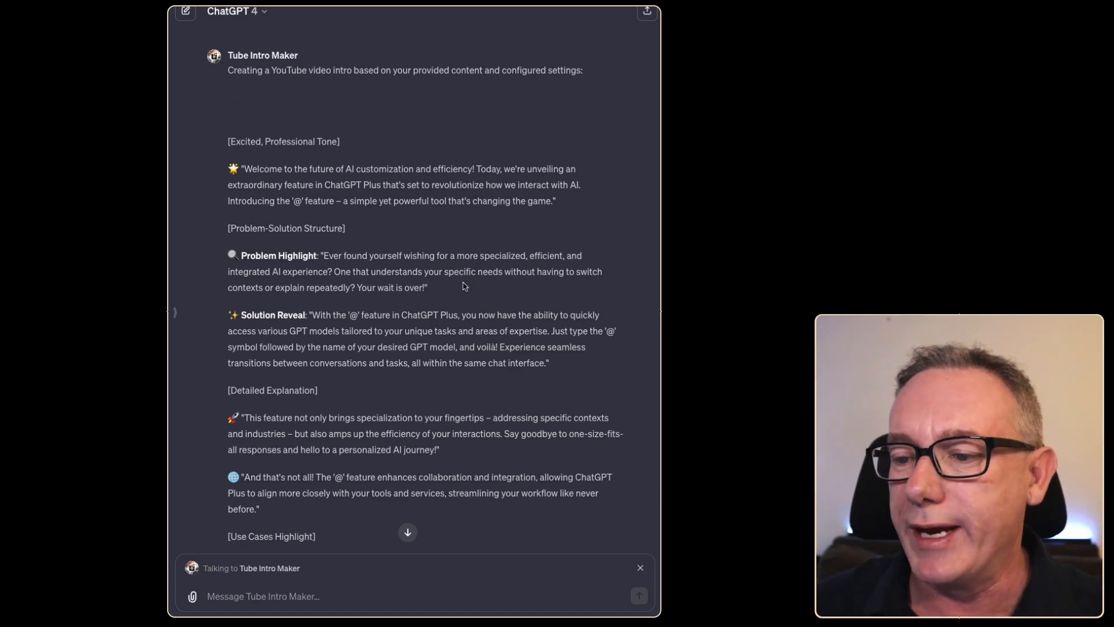
pyautogui.moveTo(382, 374)
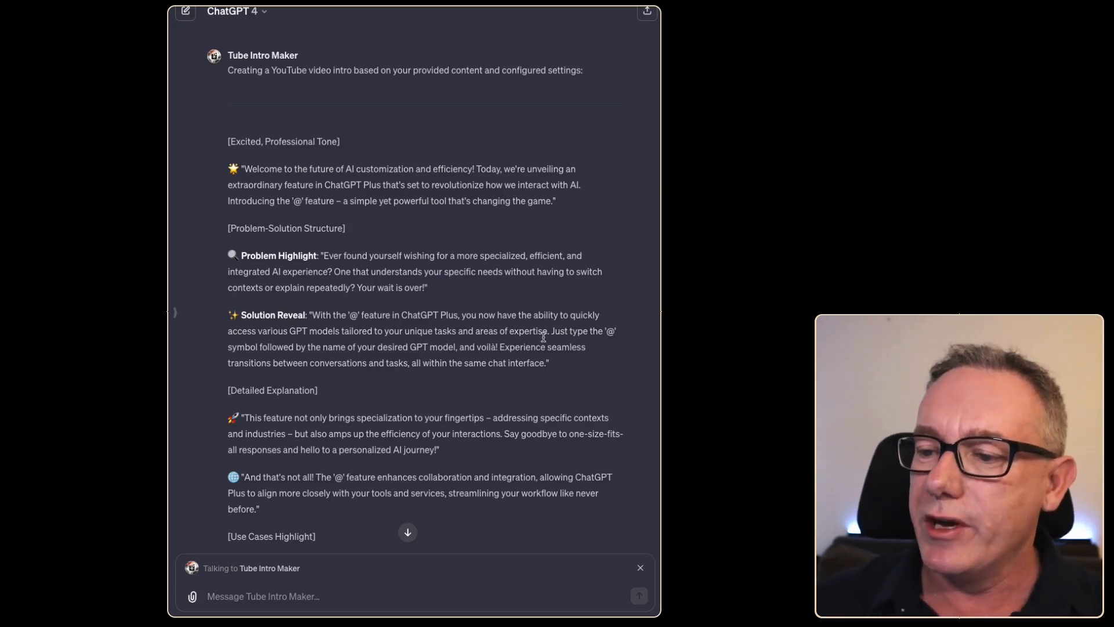
pyautogui.moveTo(322, 376)
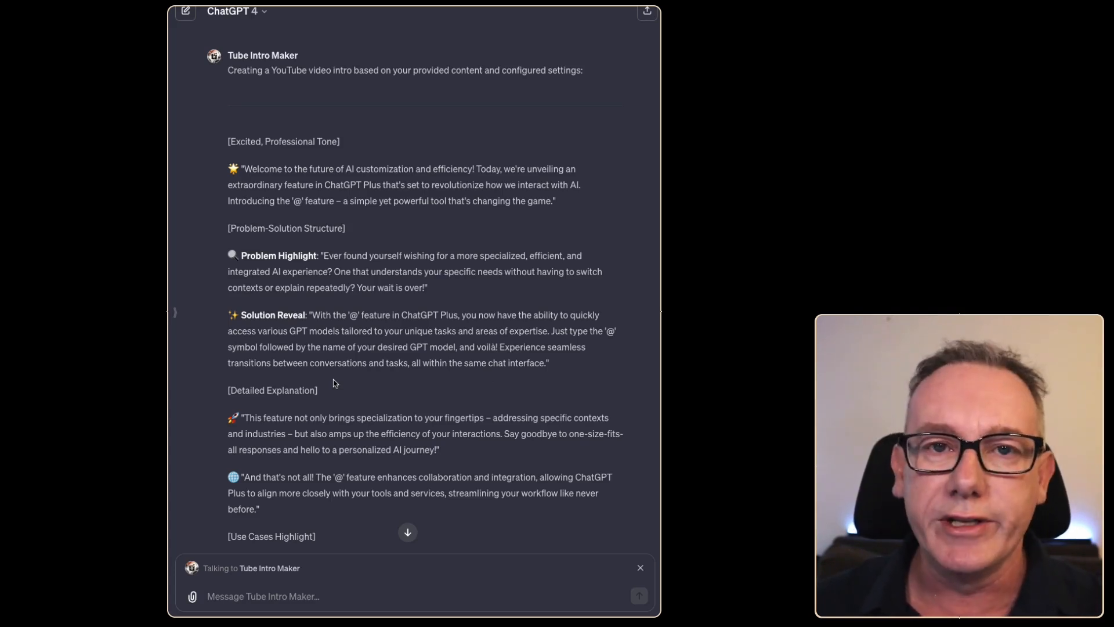
# Scroll the intro script down to its five use cases and conclusion.
pyautogui.scroll(-3)
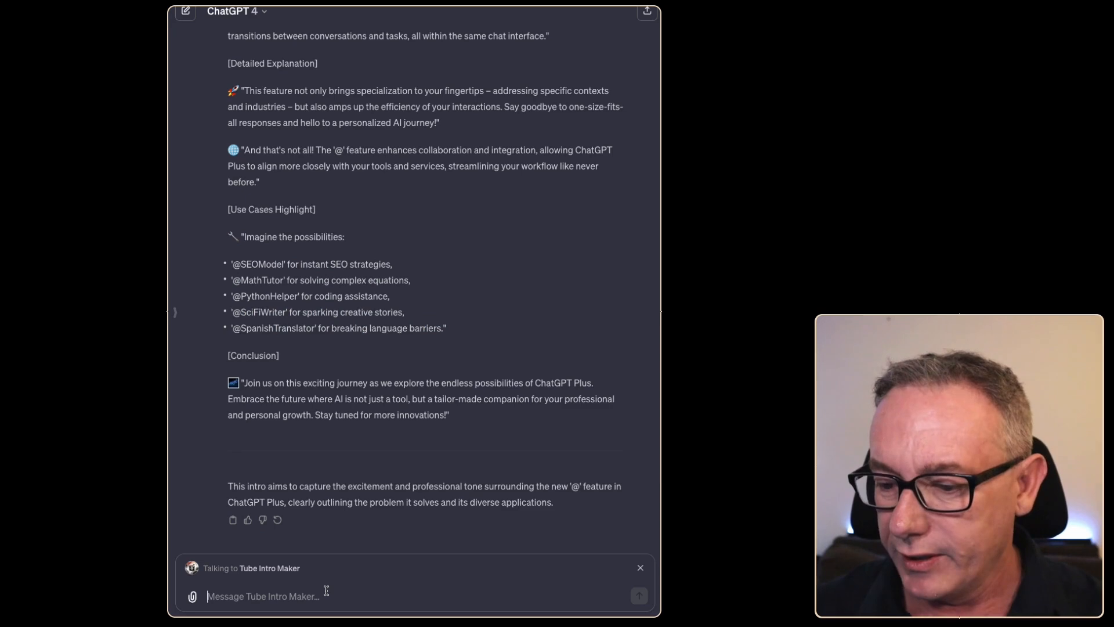
# Tell Tube Intro Maker the intro runs 1.5–2 minutes and request a 30-second version.
pyautogui.write('This intro')
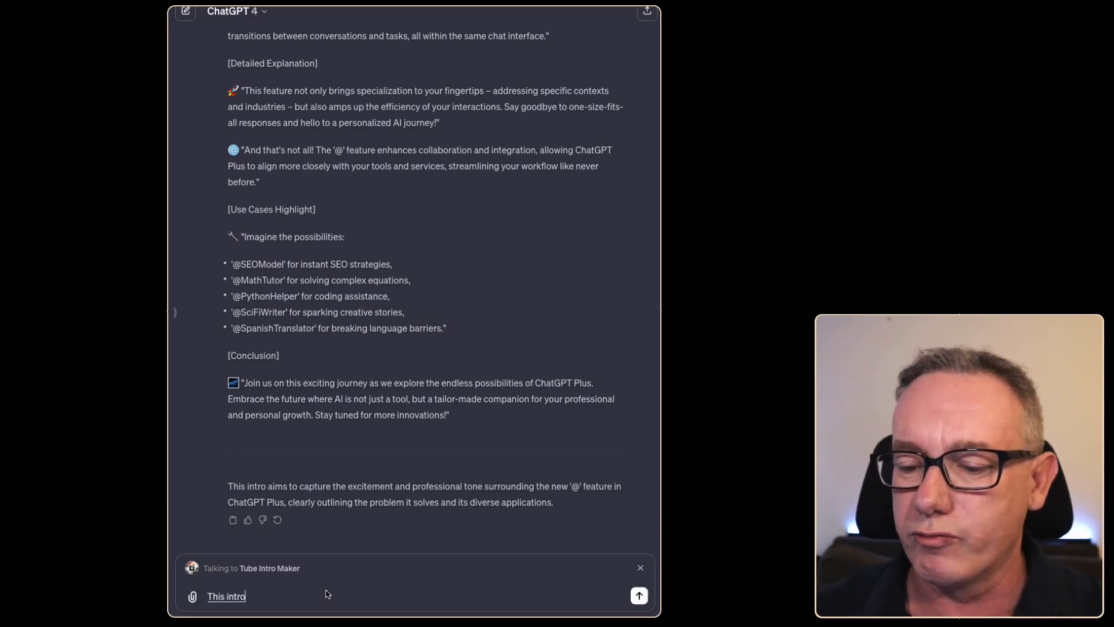
pyautogui.write('is really good. I love the')
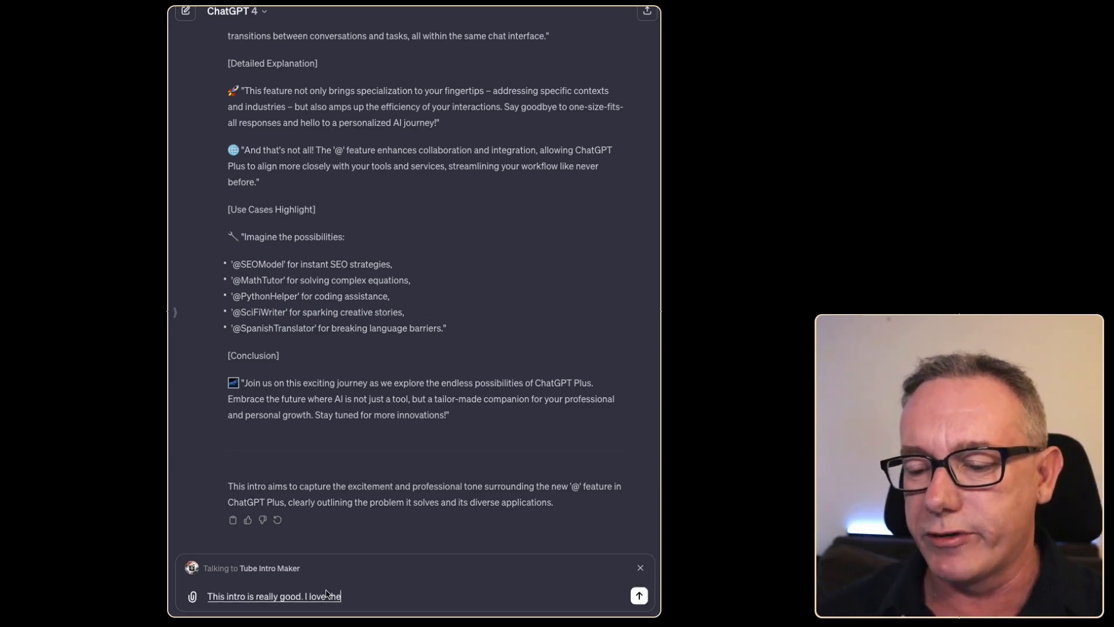
pyautogui.write("the first three paragraphs but it's way too long at the moment.")
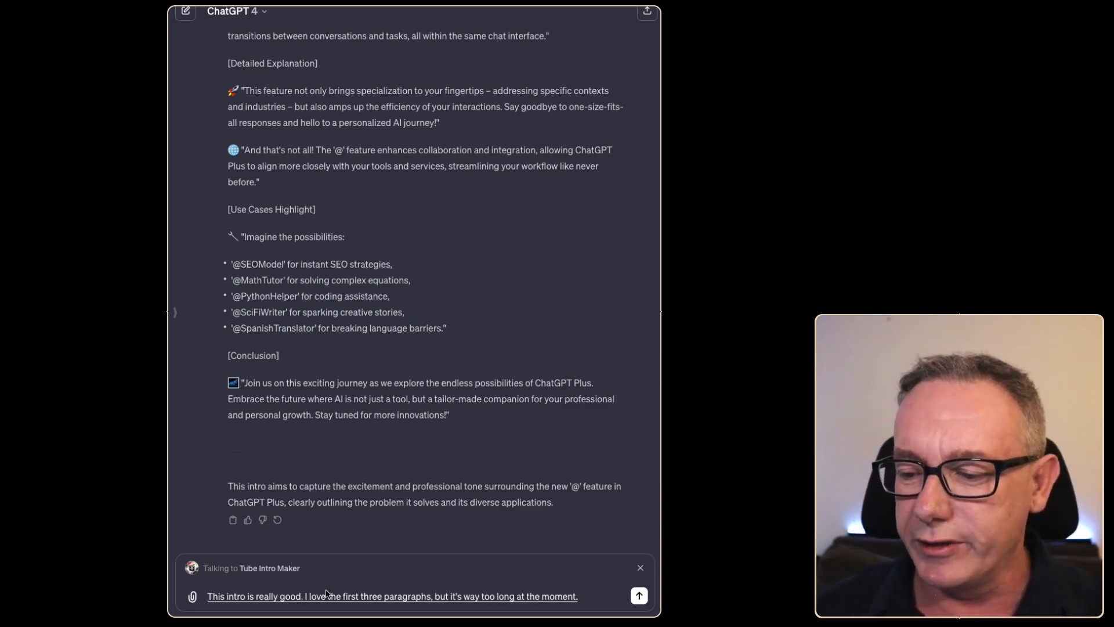
pyautogui.write('Everything goes for about one')
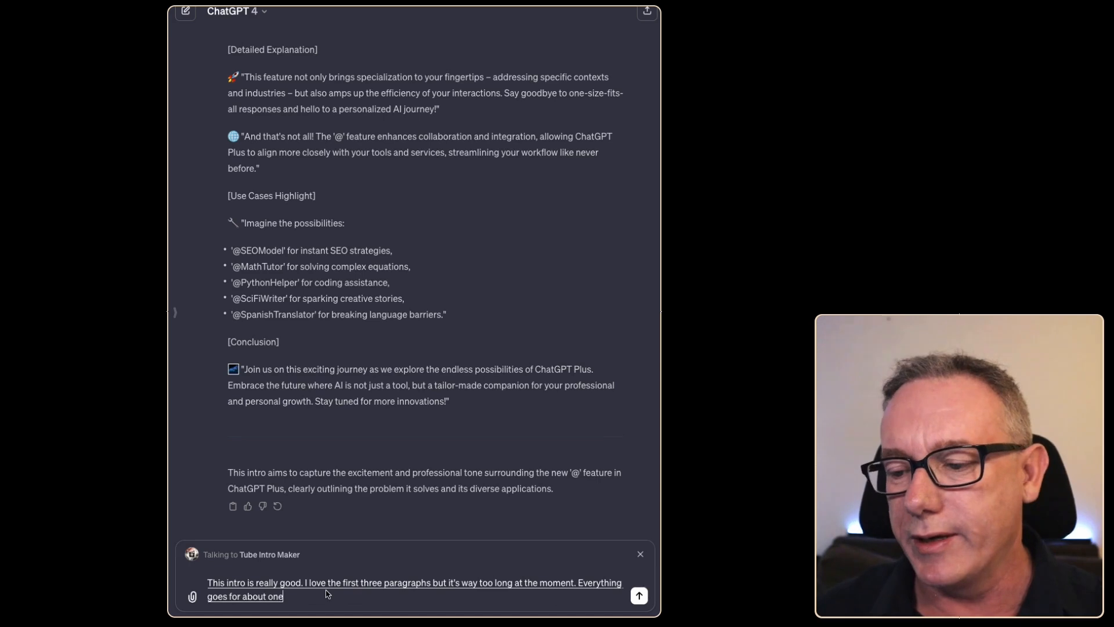
pyautogui.write('minute and 30 seconds to 2 minutes. I really need this to be a 32nd')
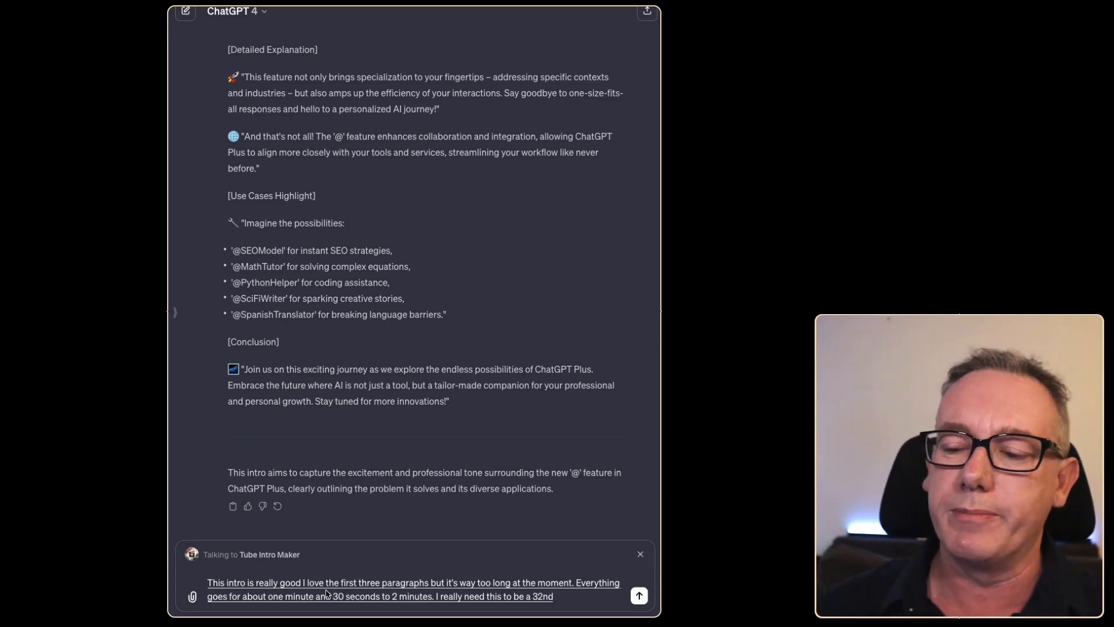
pyautogui.click(638, 595)
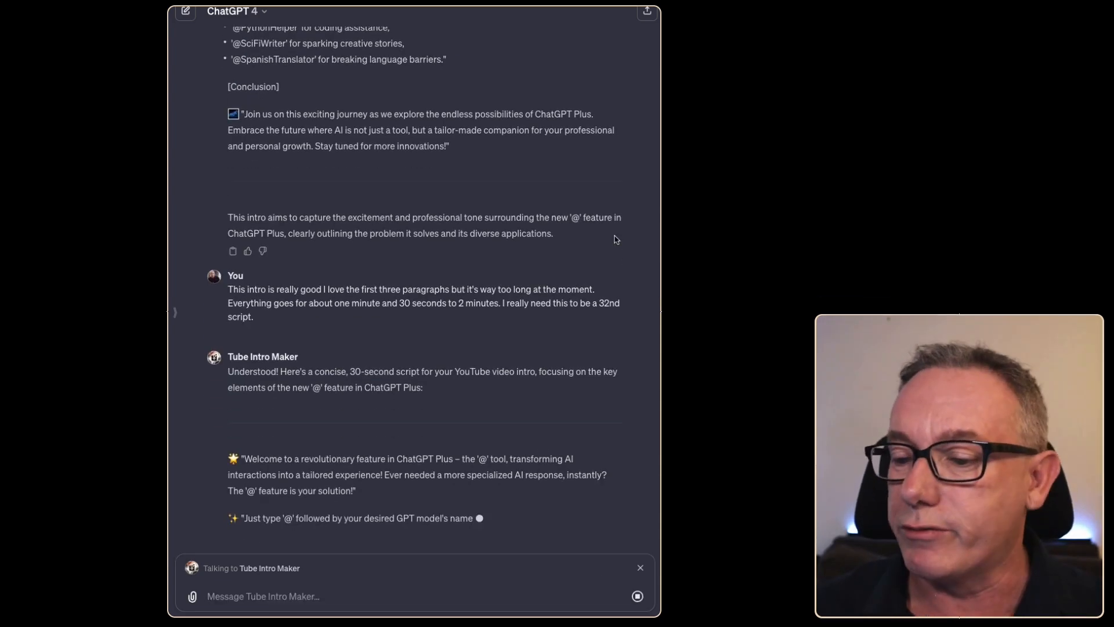
pyautogui.scroll(-3)
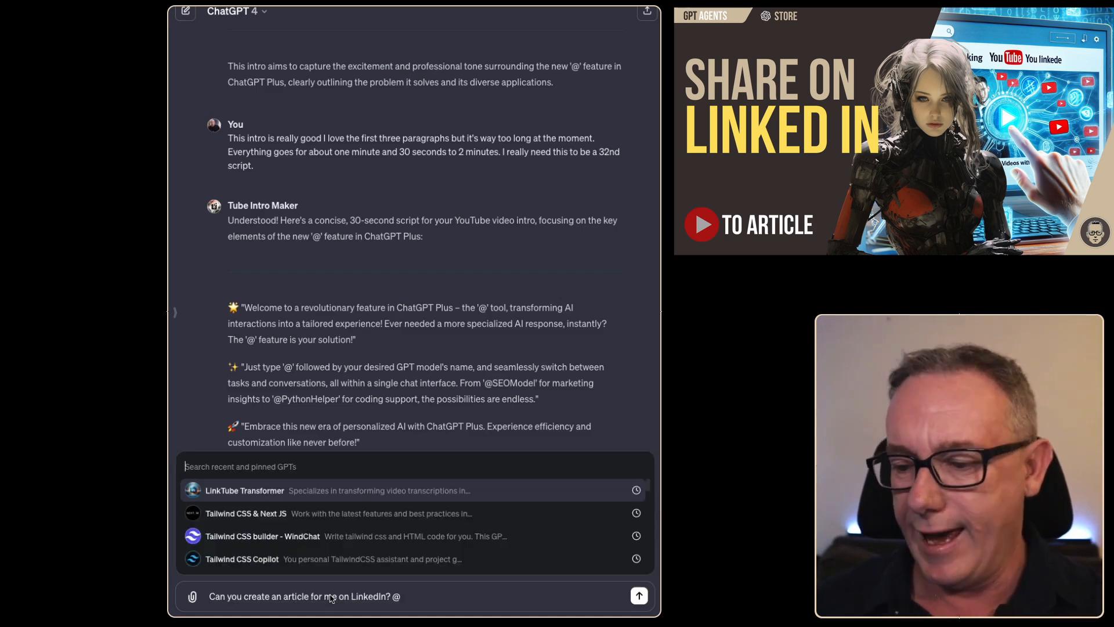
pyautogui.write('lin')
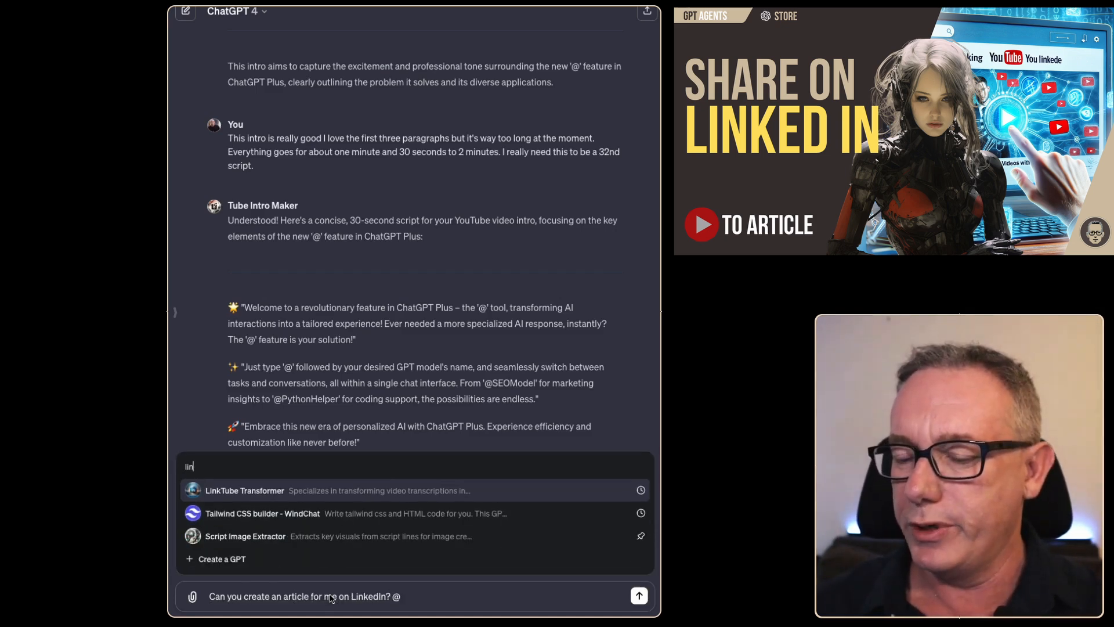
pyautogui.click(243, 490)
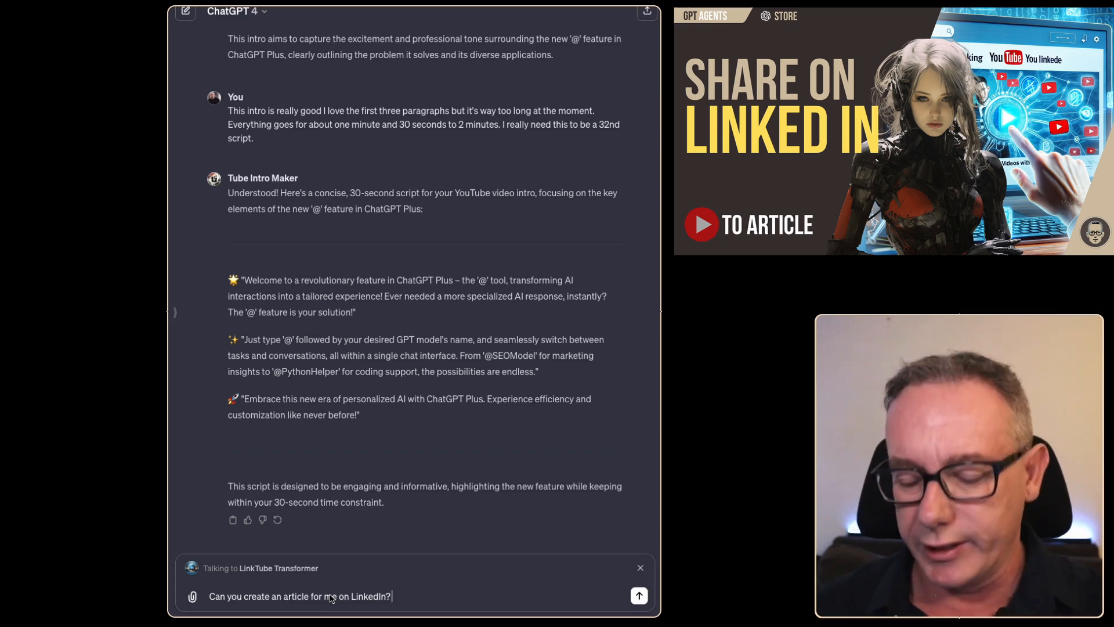
pyautogui.click(639, 596)
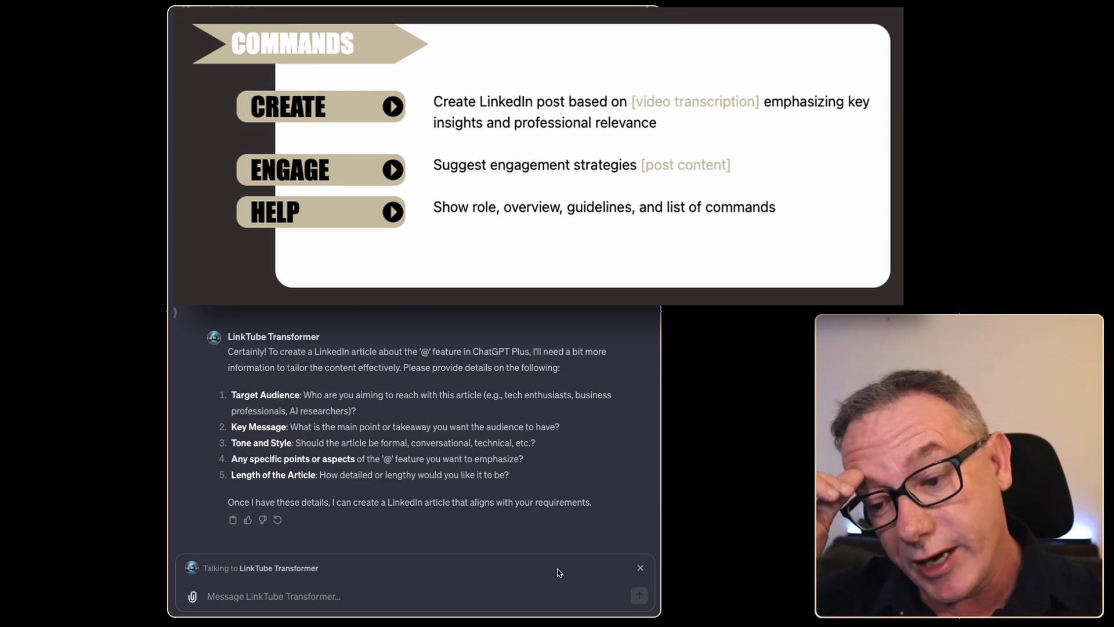
# Send LinkTube Transformer a create command with the pasted '@' feature transcript.
pyautogui.write('cre')
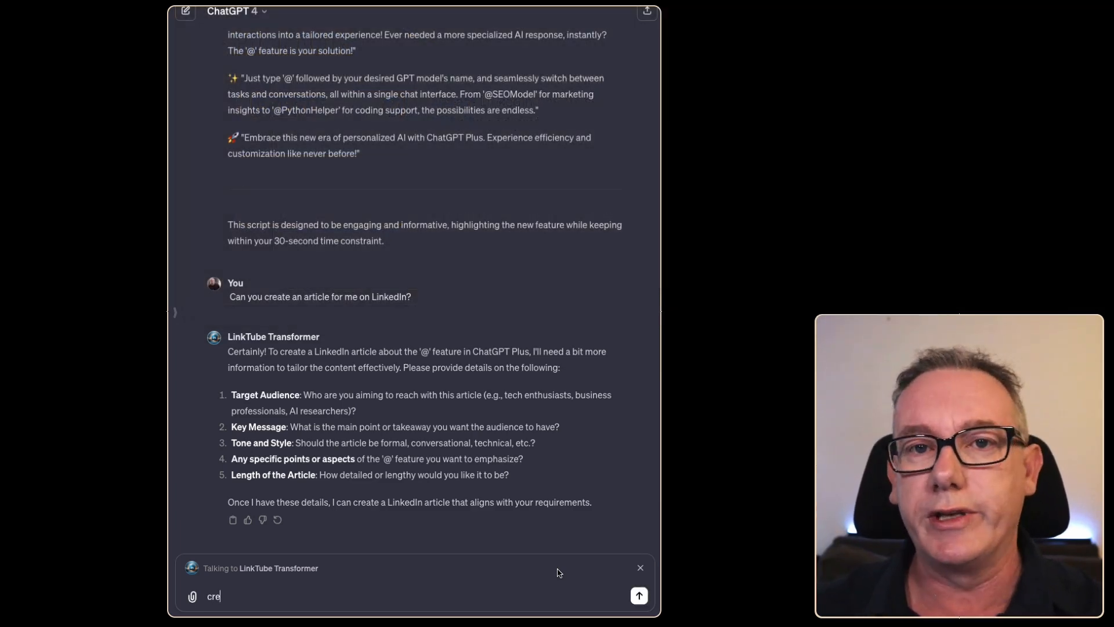
pyautogui.write('ate:')
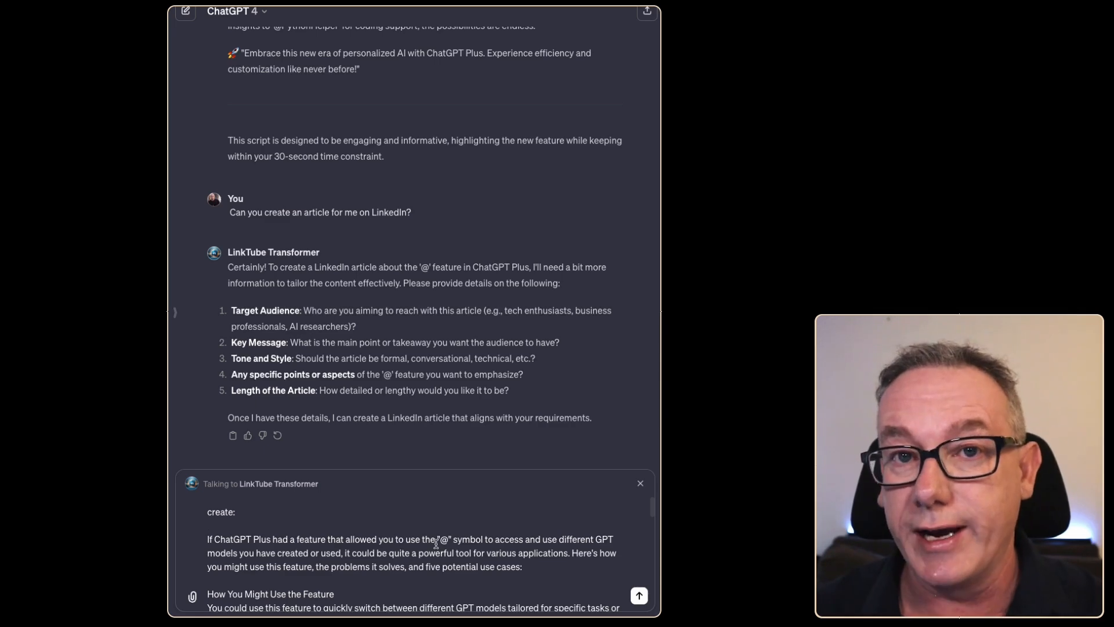
pyautogui.scroll(-3)
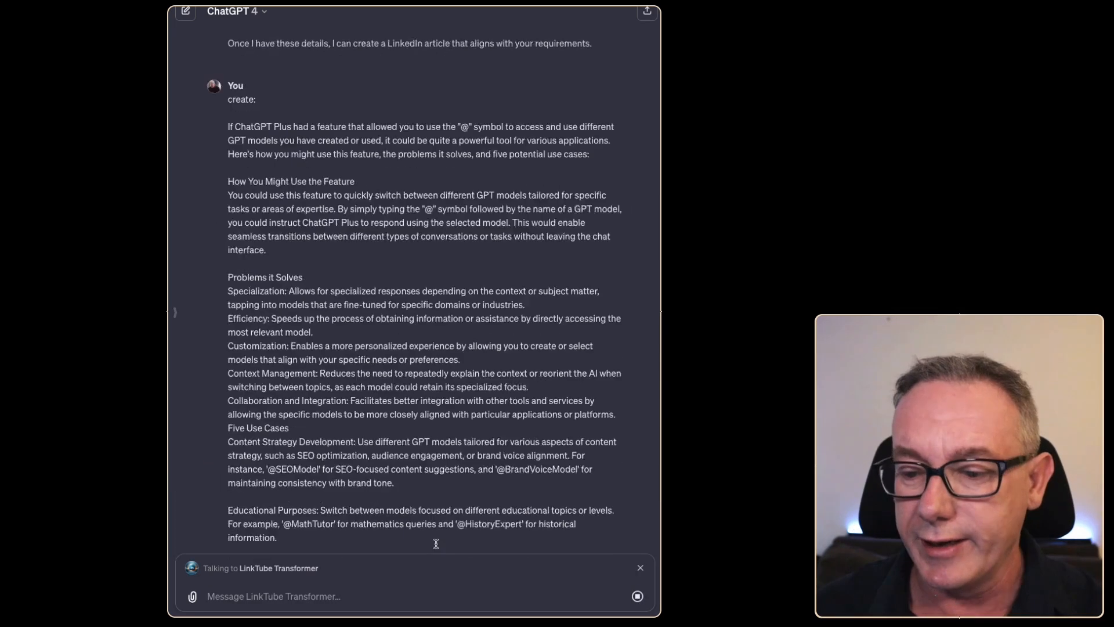
pyautogui.scroll(-3)
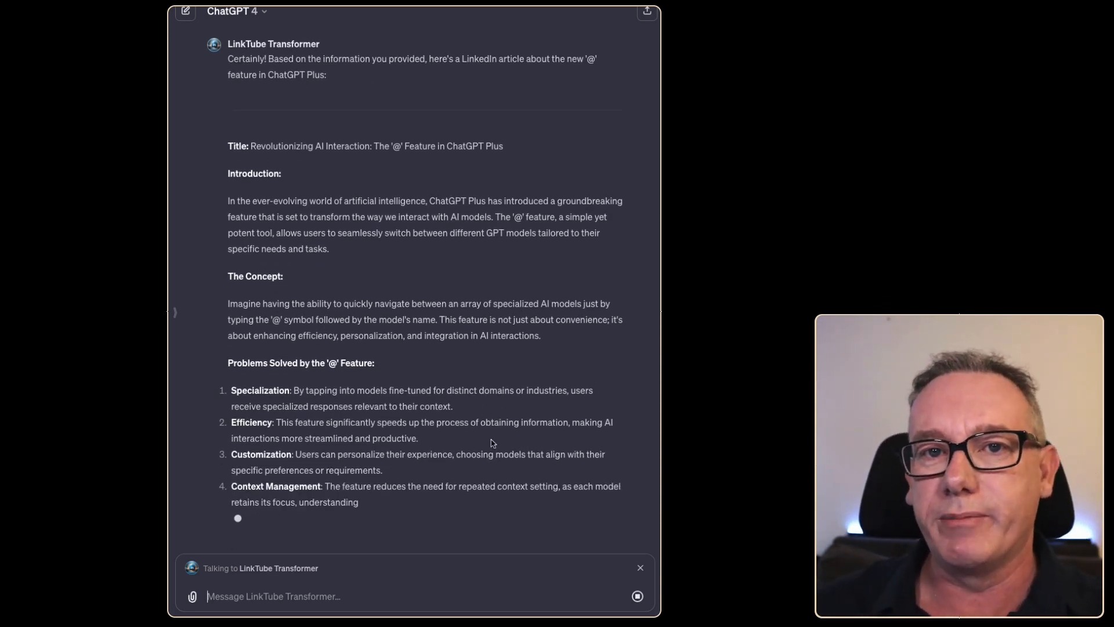
# Scroll through the finished LinkedIn article's use cases and conclusion.
pyautogui.scroll(-3)
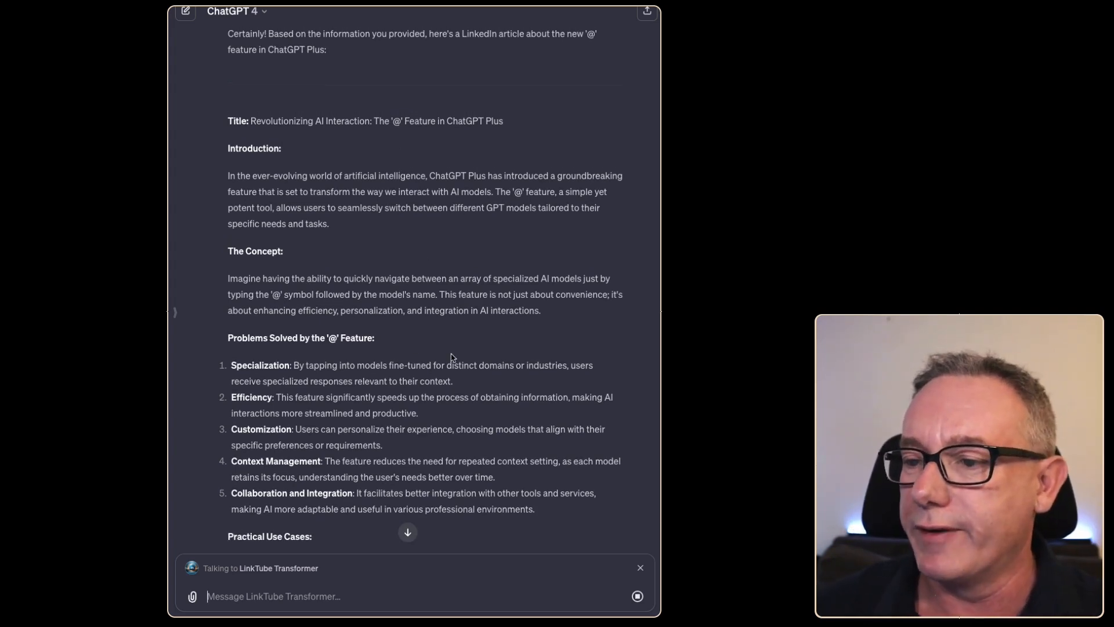
pyautogui.scroll(-3)
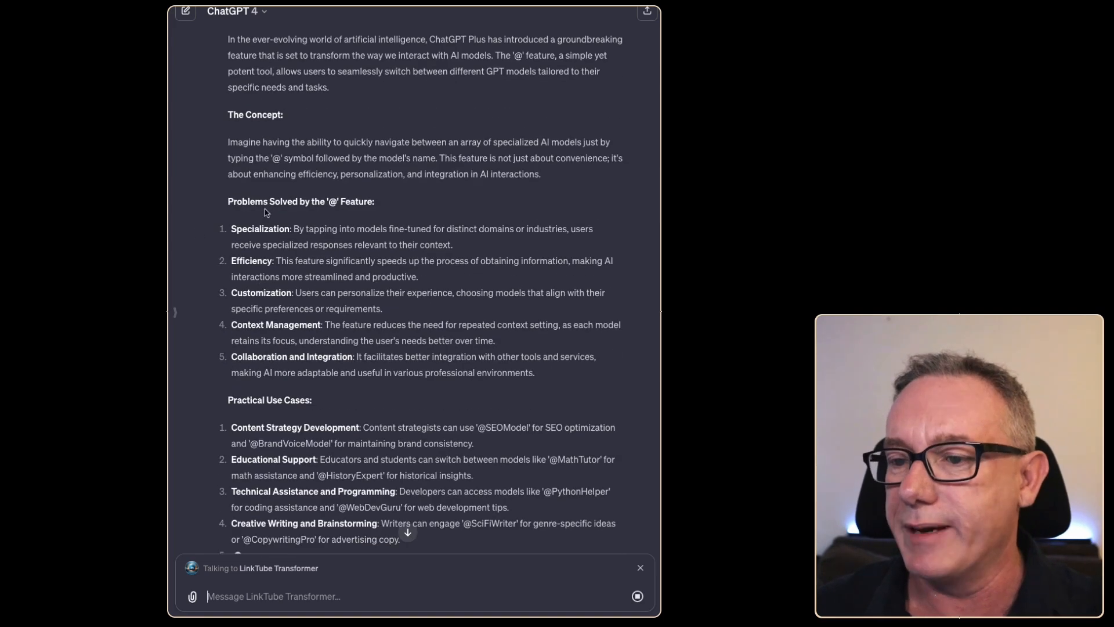
pyautogui.scroll(-3)
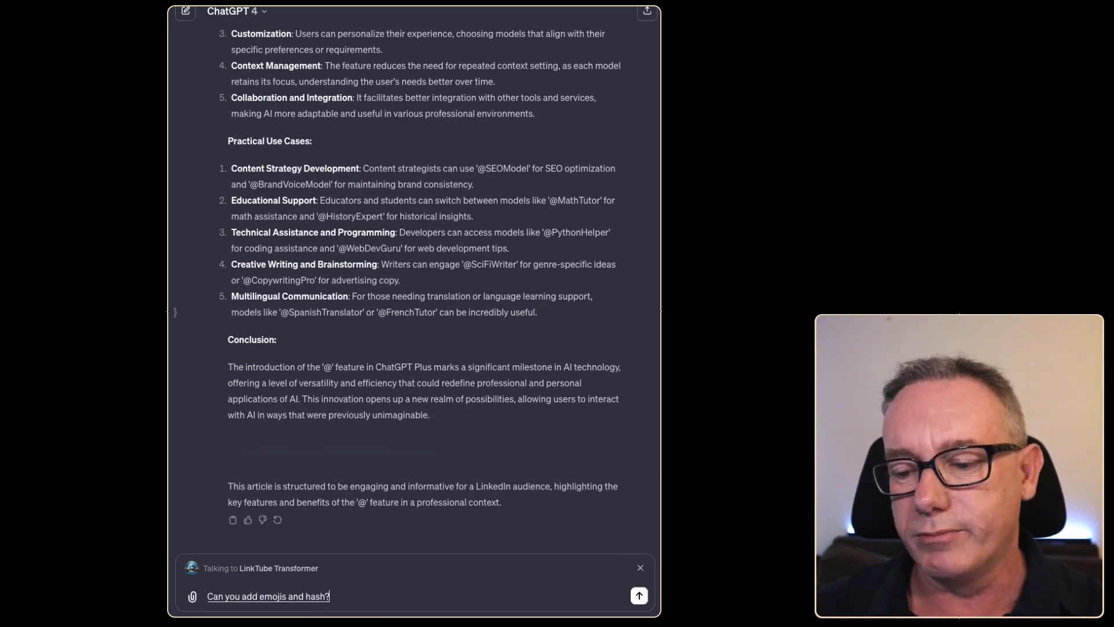
# Send the emojis-and-hashtags request, review the revised article, and dismiss LinkTube Transformer.
pyautogui.click(637, 595)
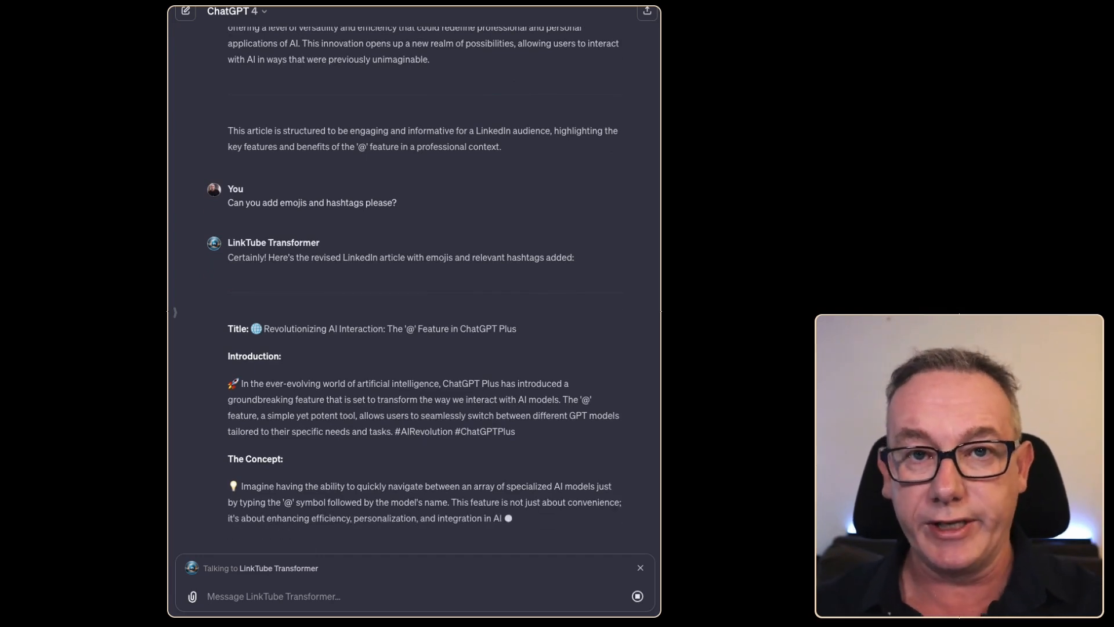
pyautogui.scroll(-3)
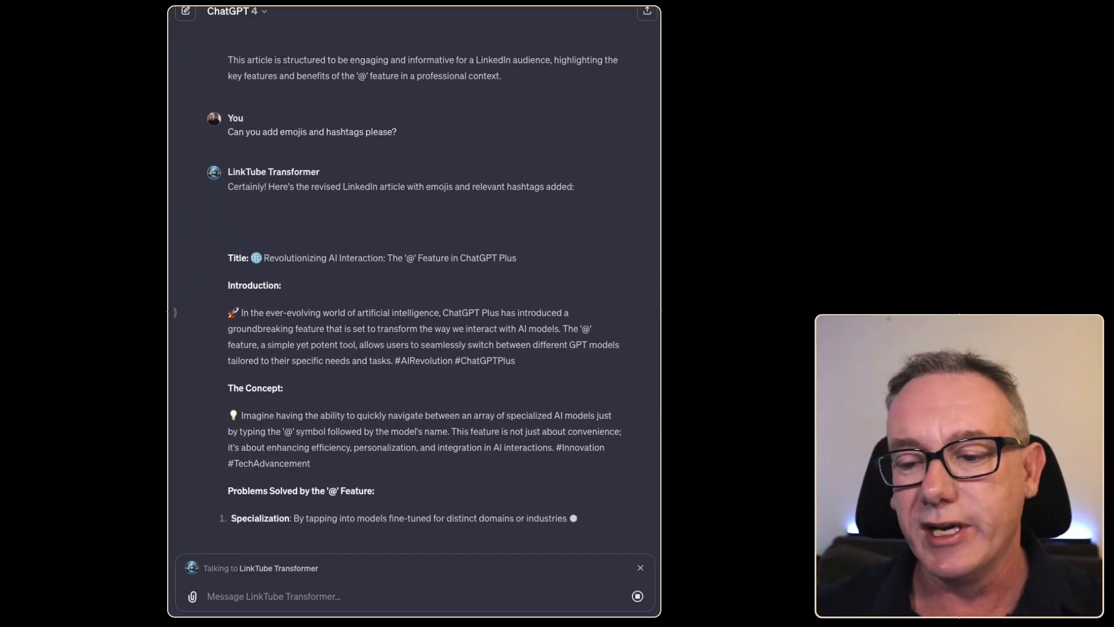
pyautogui.scroll(-3)
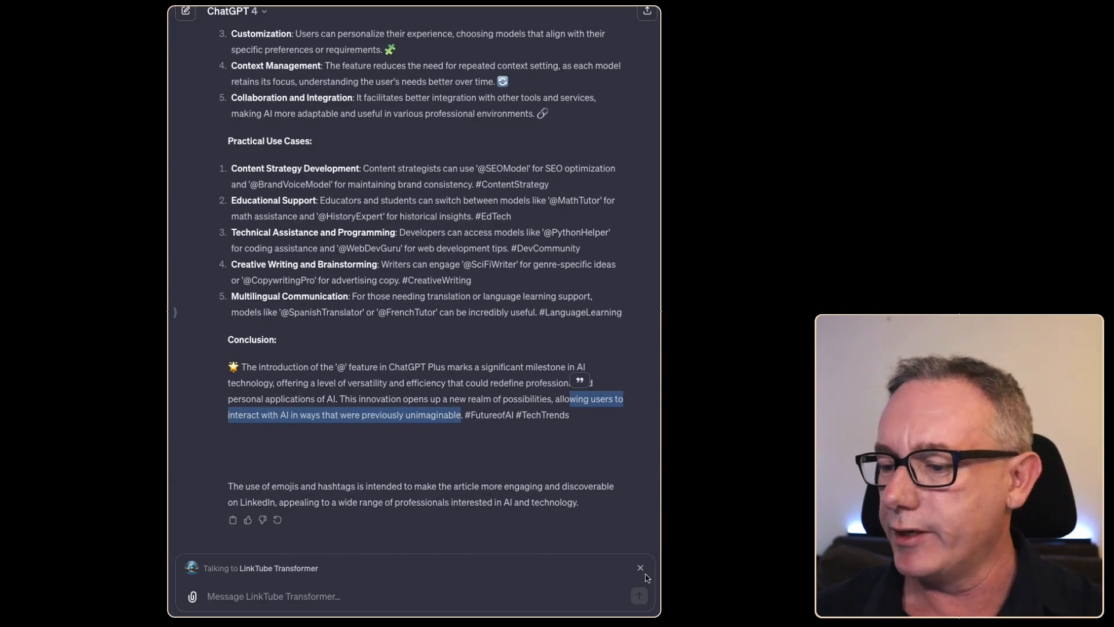
pyautogui.click(639, 568)
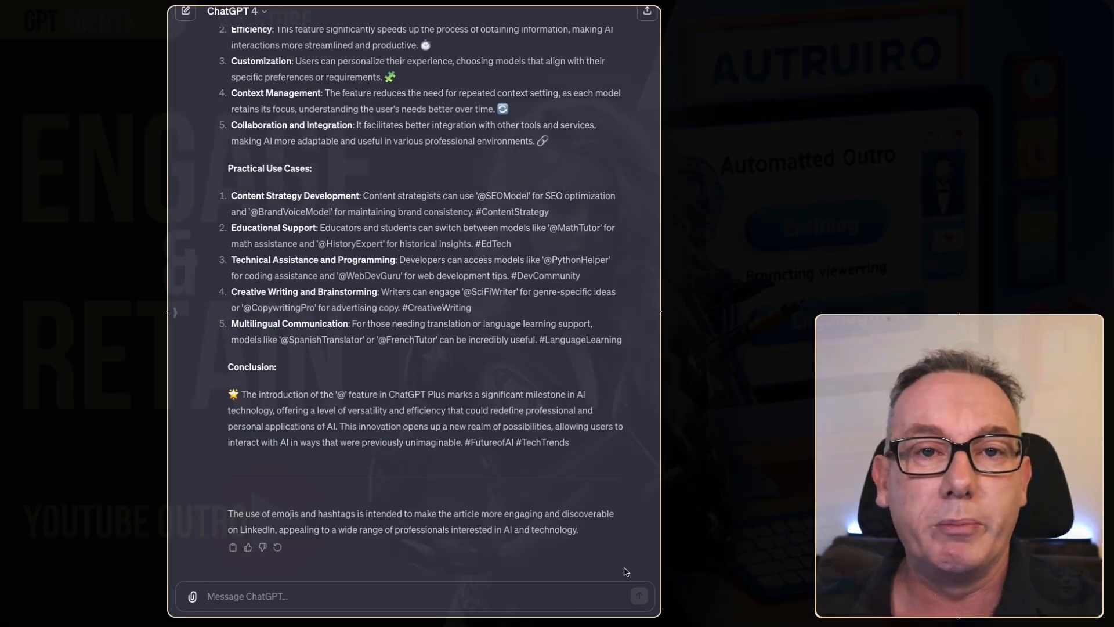
# Address Tube Outro Writer with a 15-second recap outro config linking the YouTube Automation GPTs playlist.
pyautogui.write('@outr')
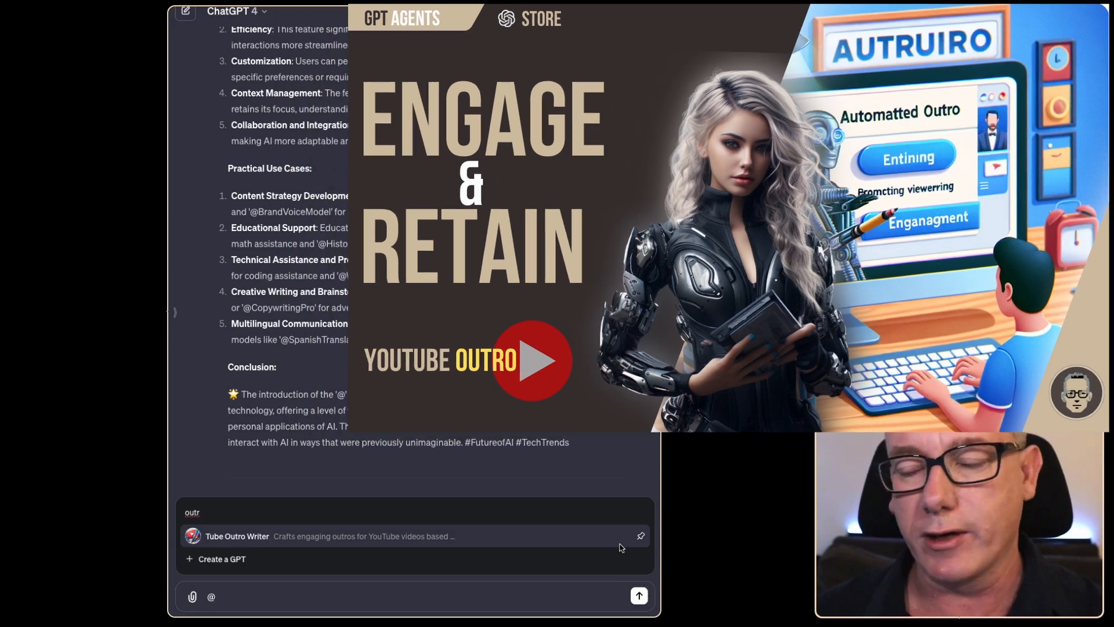
pyautogui.click(237, 536)
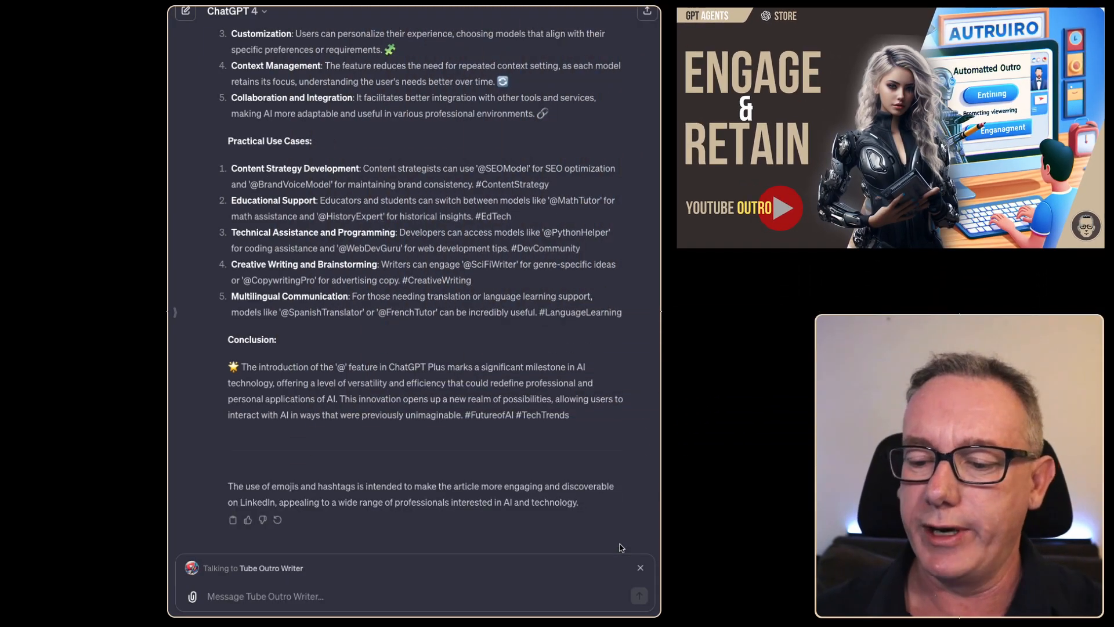
pyautogui.write('config:')
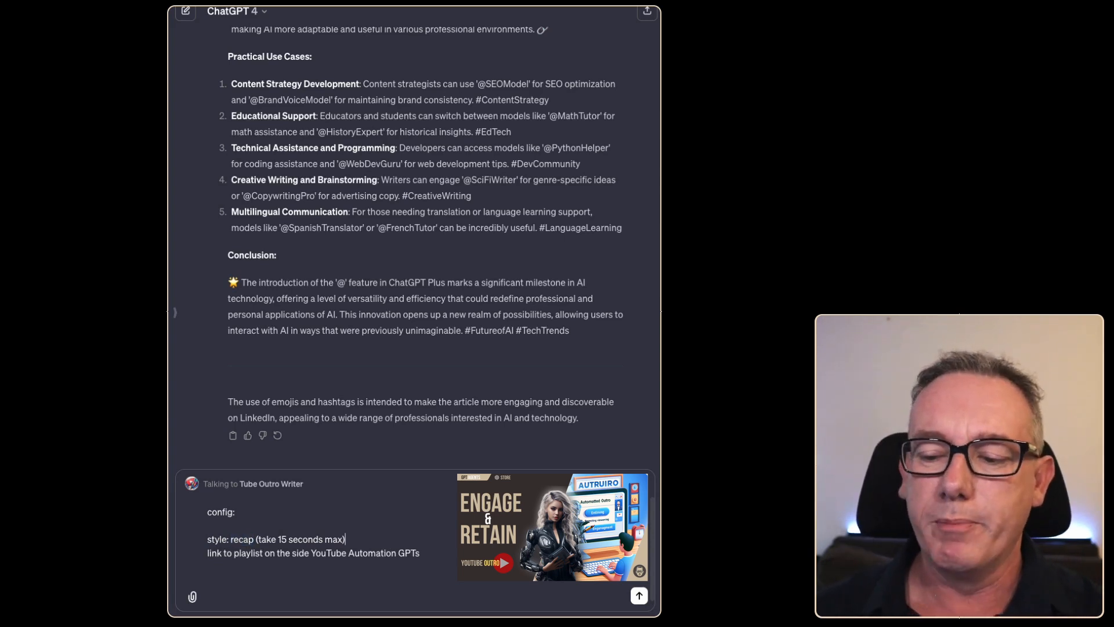
pyautogui.doubleClick(306, 538)
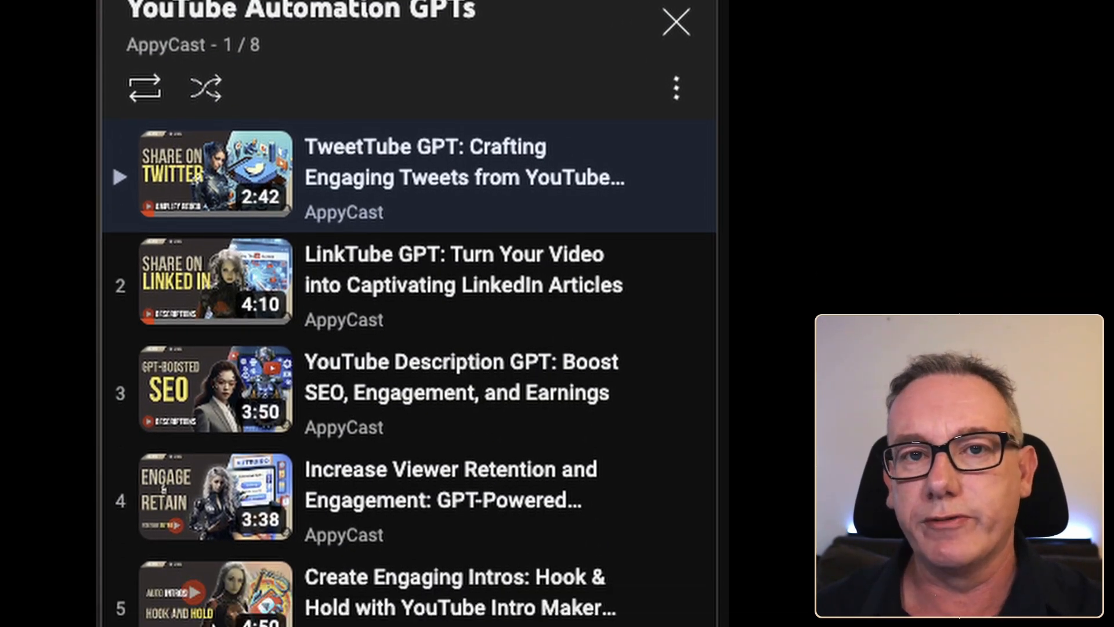
pyautogui.scroll(-3)
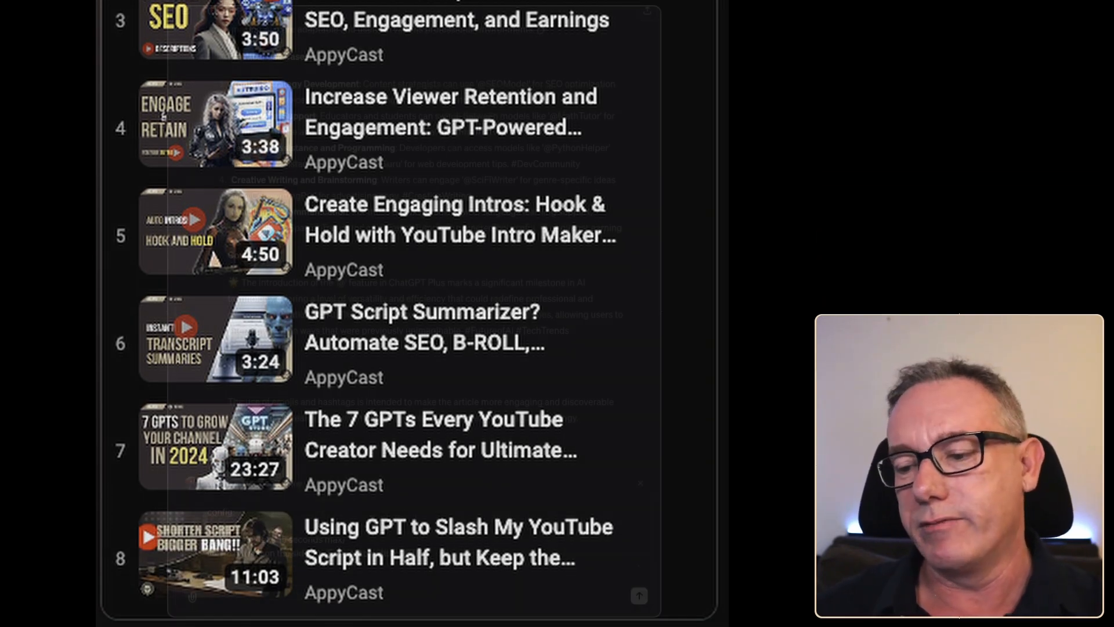